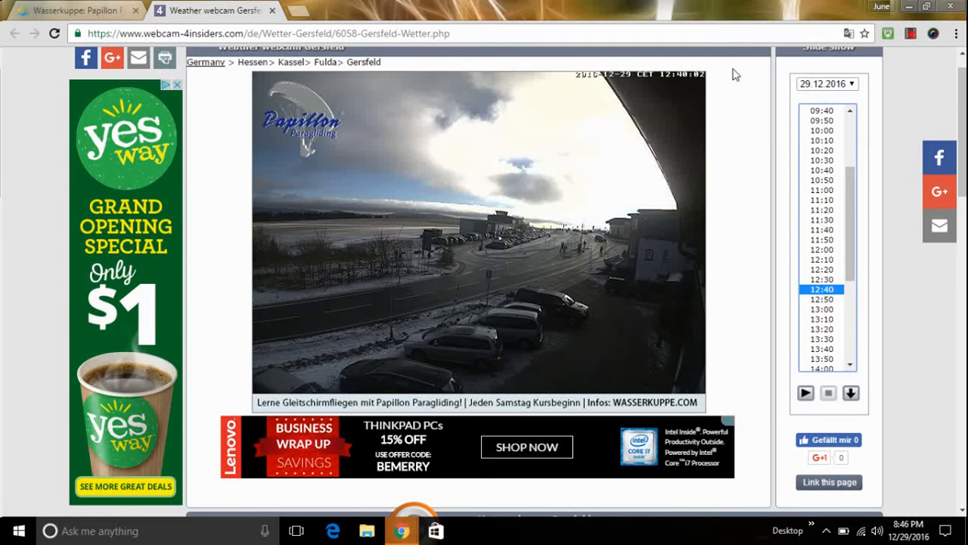
pyautogui.moveTo(321, 79)
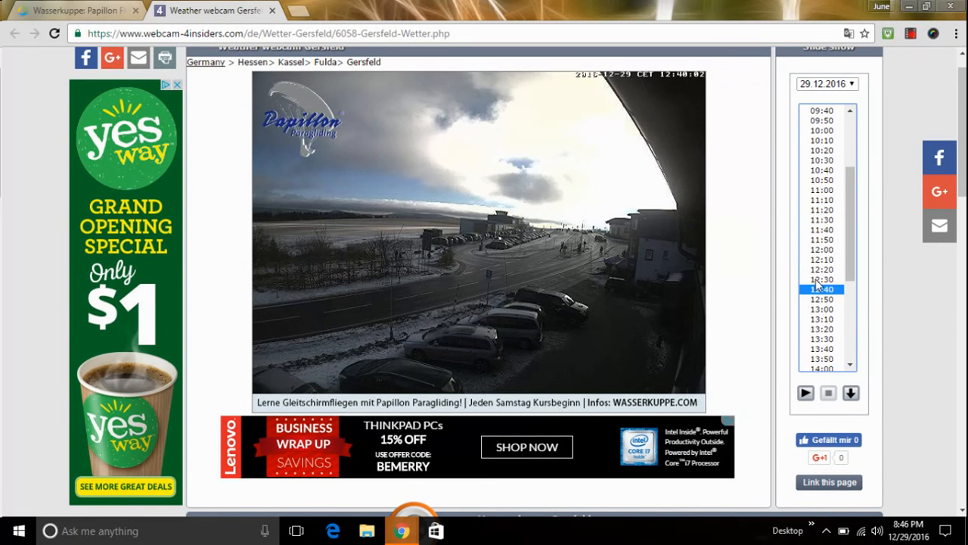
# Step: Step the Gersfeld slideshow back through the 12:20, 12:00 and 11:50 snapshots
pyautogui.click(818, 269)
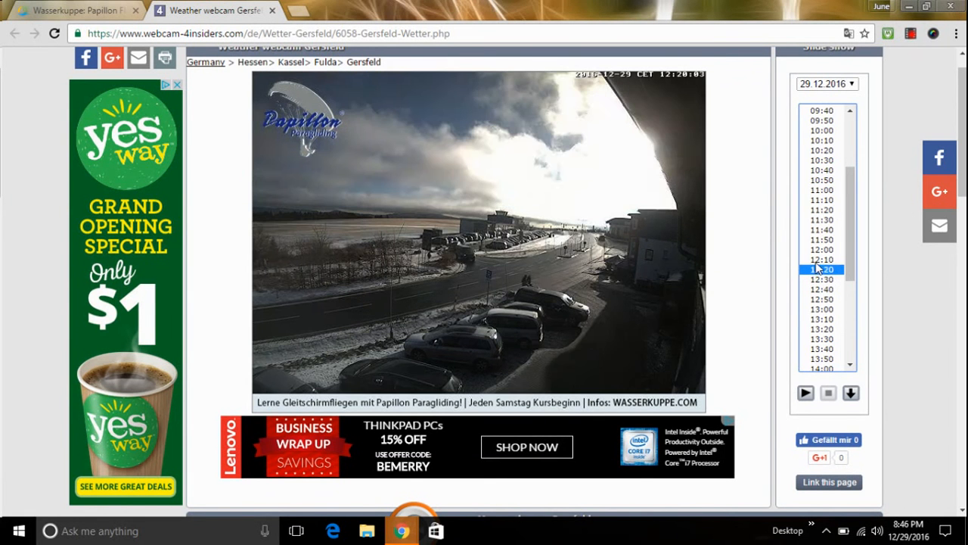
pyautogui.click(821, 248)
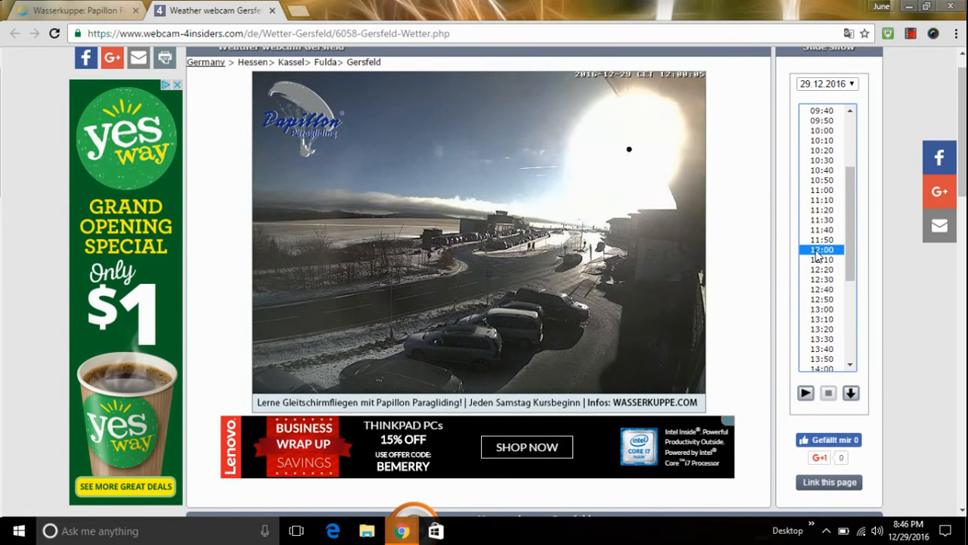
pyautogui.click(820, 239)
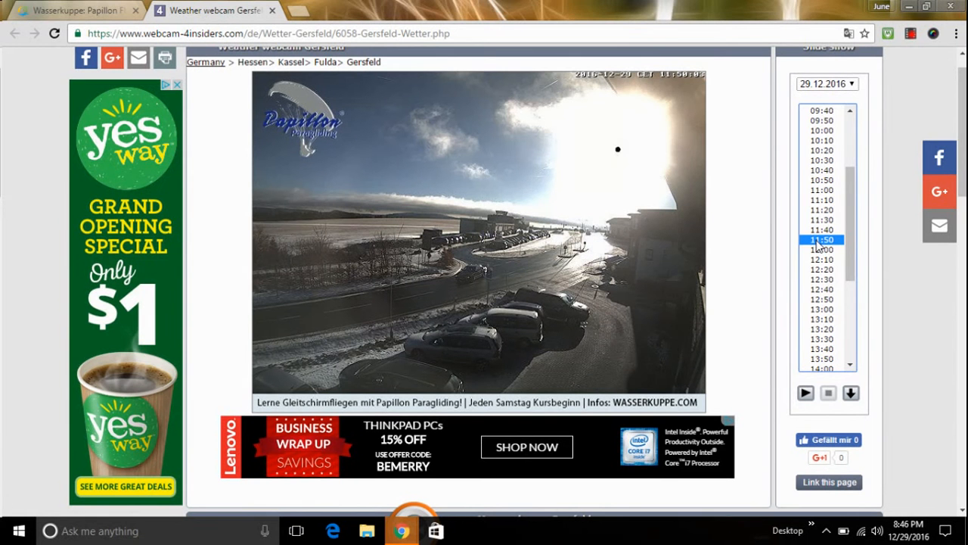
pyautogui.moveTo(805, 236)
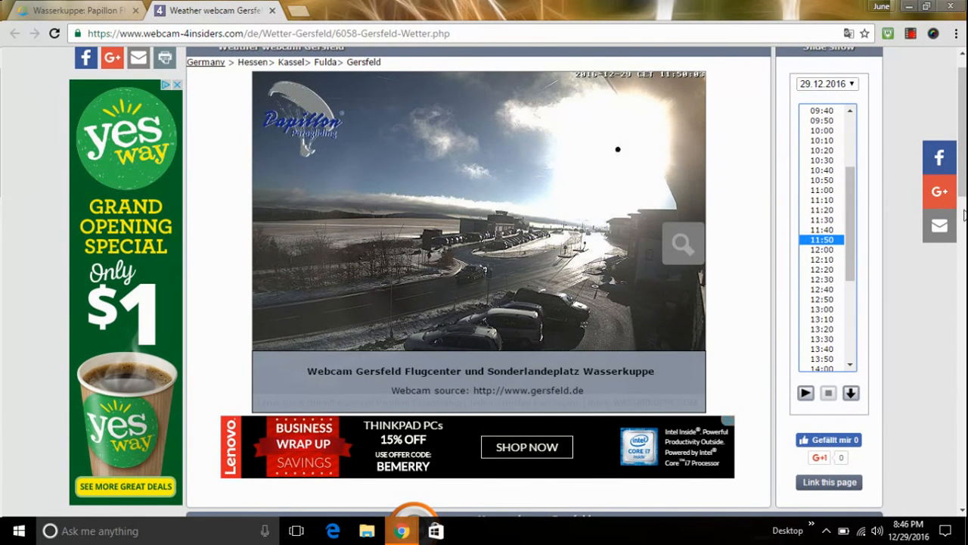
# Step: Open the original full-size 11:50 snapshot via 'Save the selected image' in a new tab
pyautogui.scroll(-3)
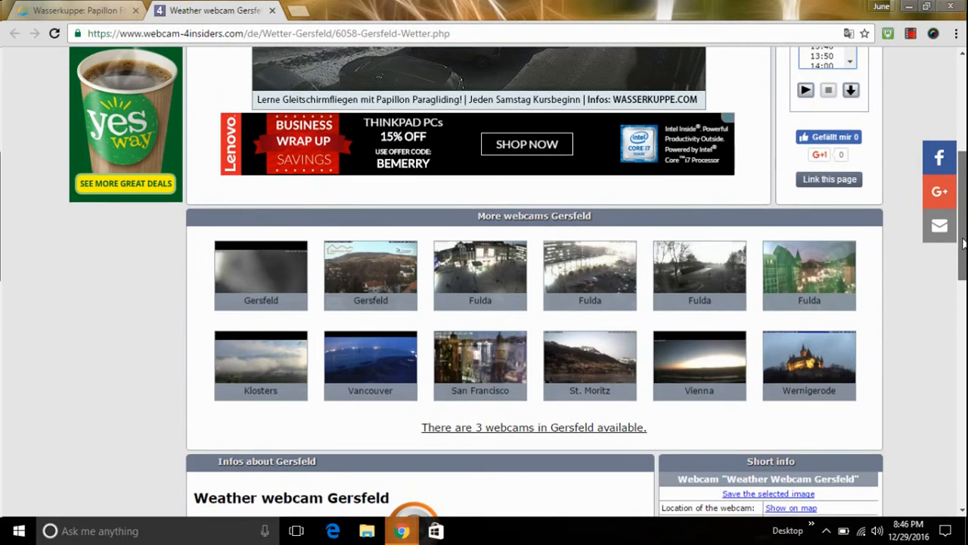
pyautogui.scroll(-3)
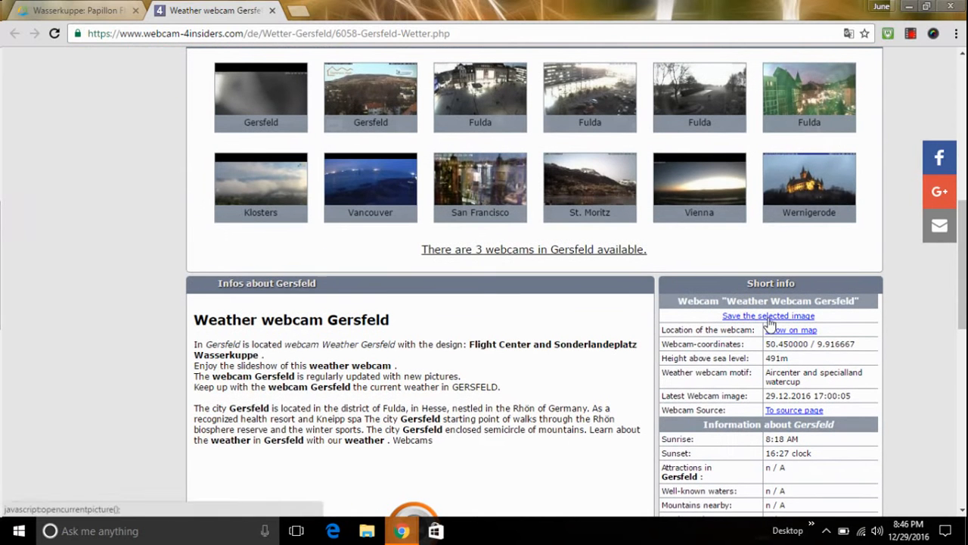
pyautogui.click(768, 316)
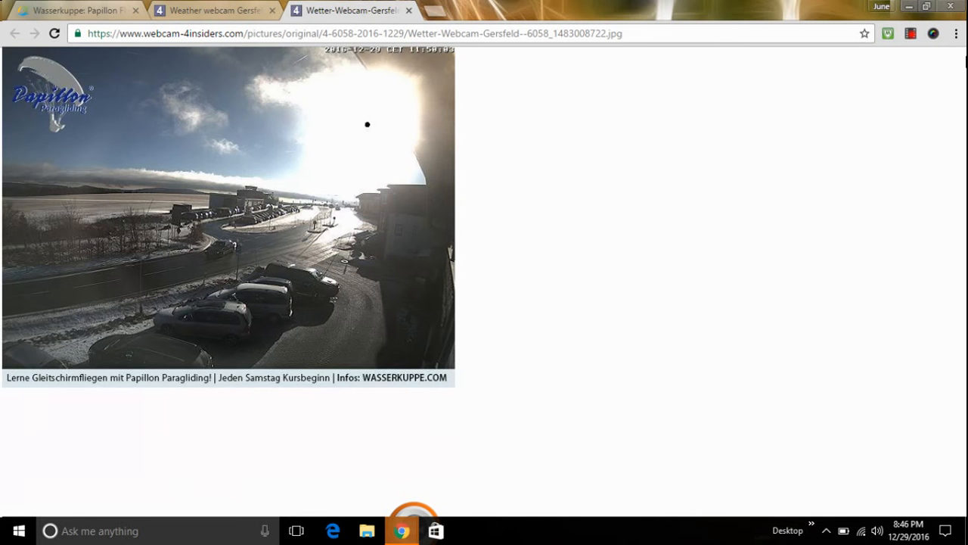
# Step: Magnify the original snapshot twice using Chrome's menu Zoom +
pyautogui.click(956, 34)
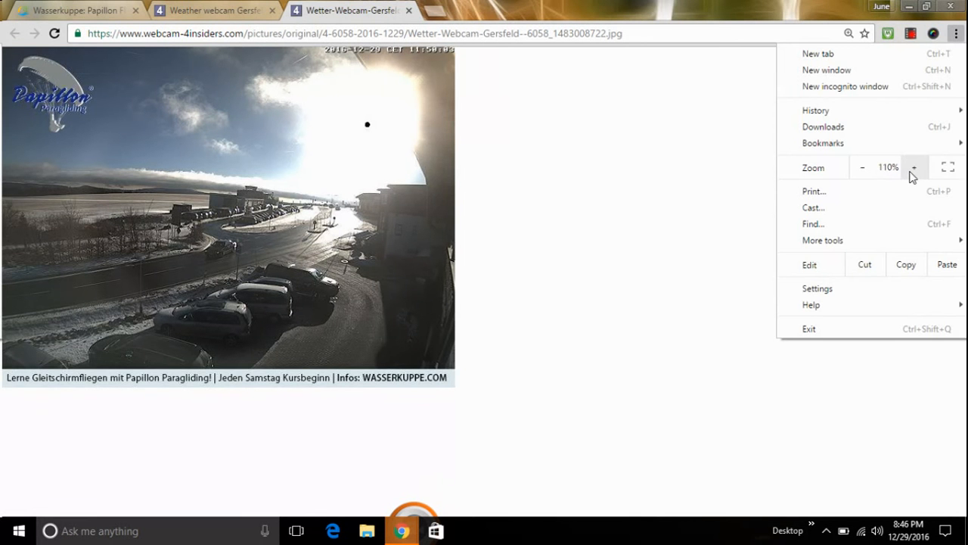
pyautogui.click(914, 166)
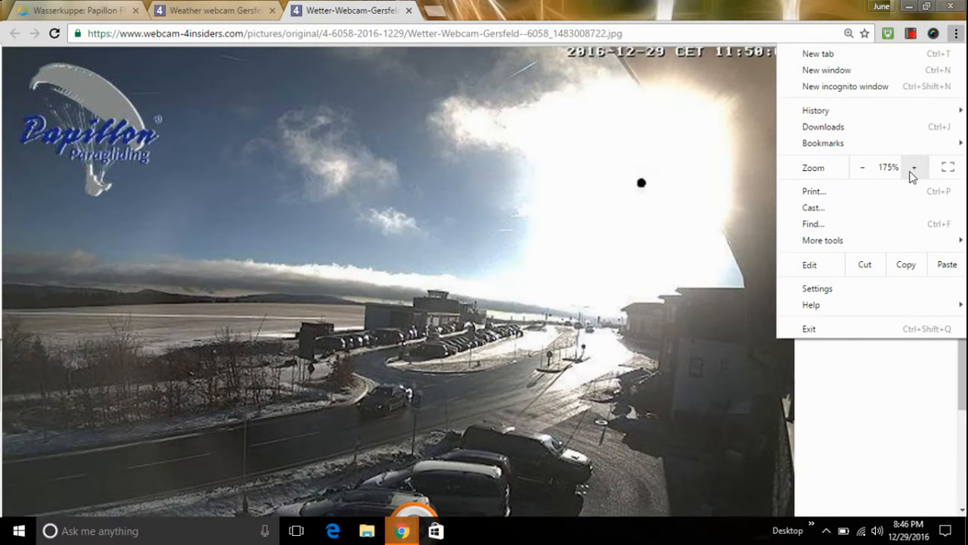
pyautogui.click(914, 167)
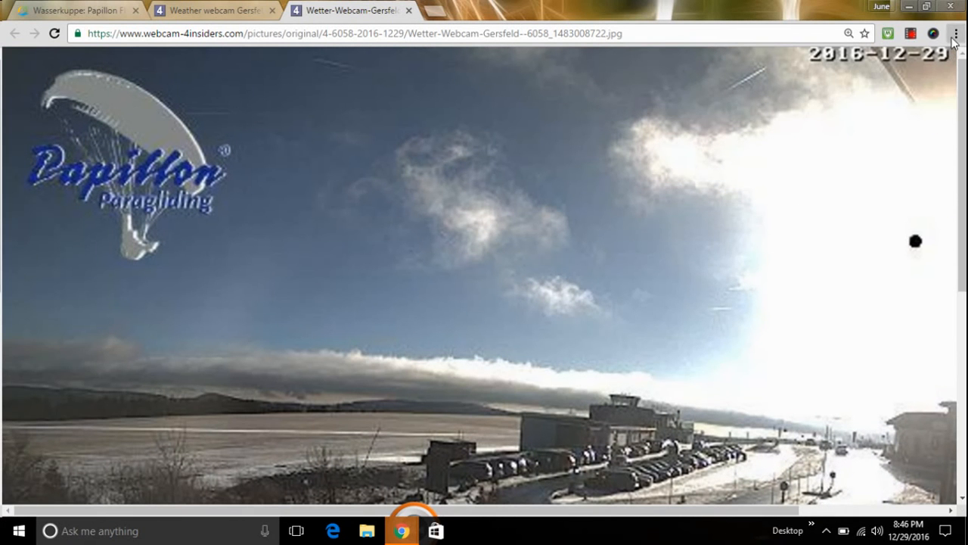
pyautogui.moveTo(678, 295)
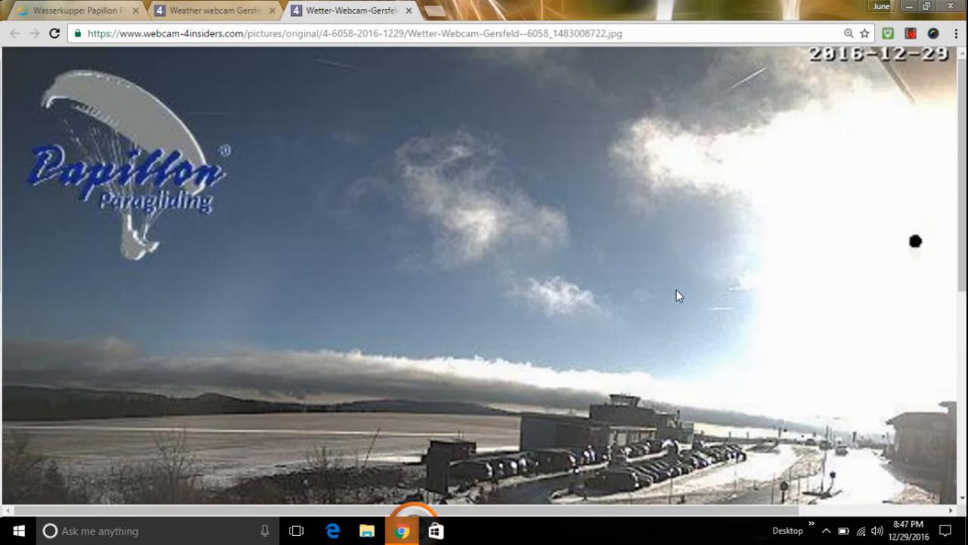
pyautogui.moveTo(774, 276)
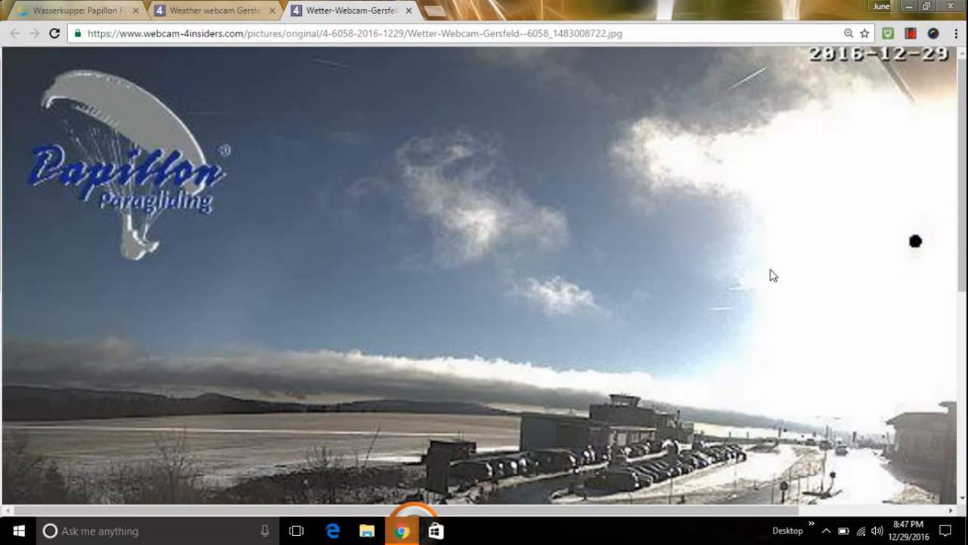
# Step: Reduce the snapshot magnification again with Chrome's Zoom −
pyautogui.click(956, 33)
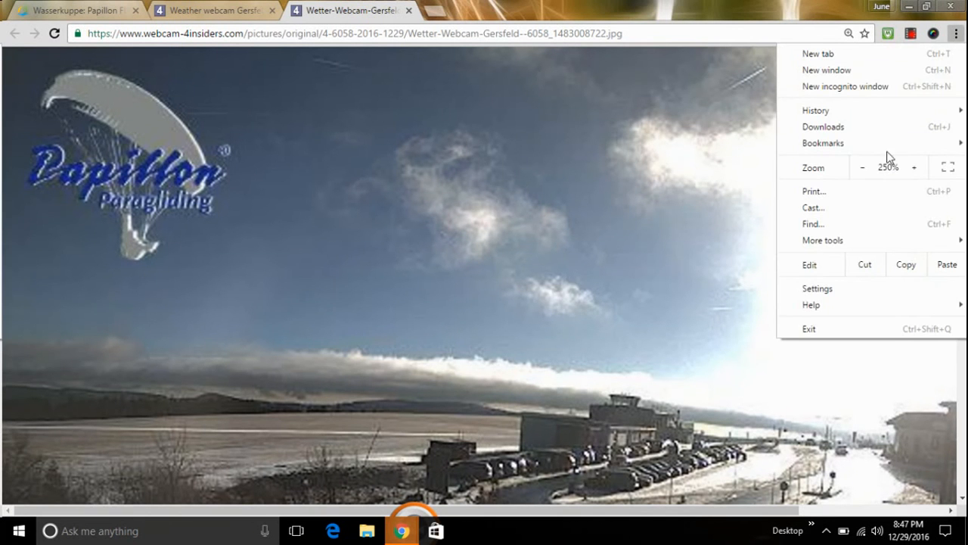
pyautogui.click(863, 167)
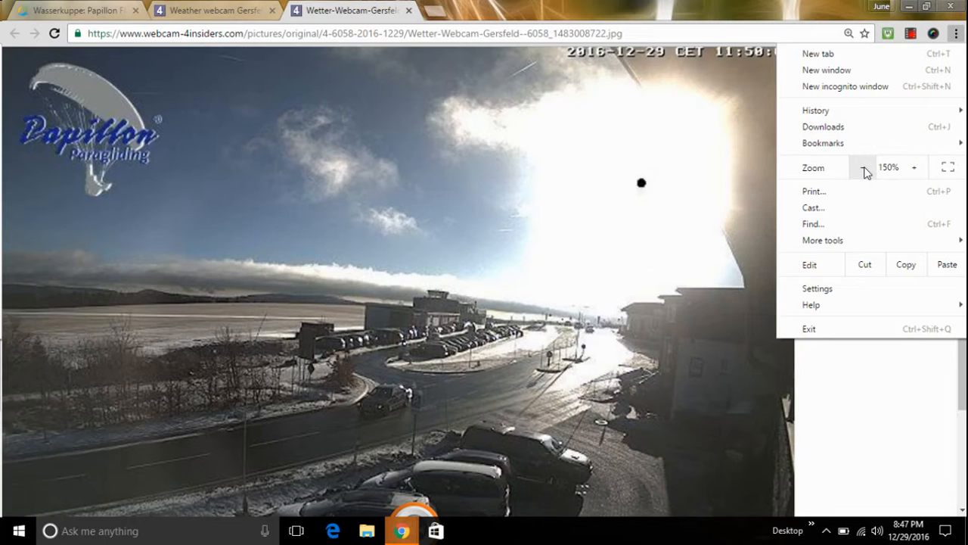
pyautogui.click(865, 166)
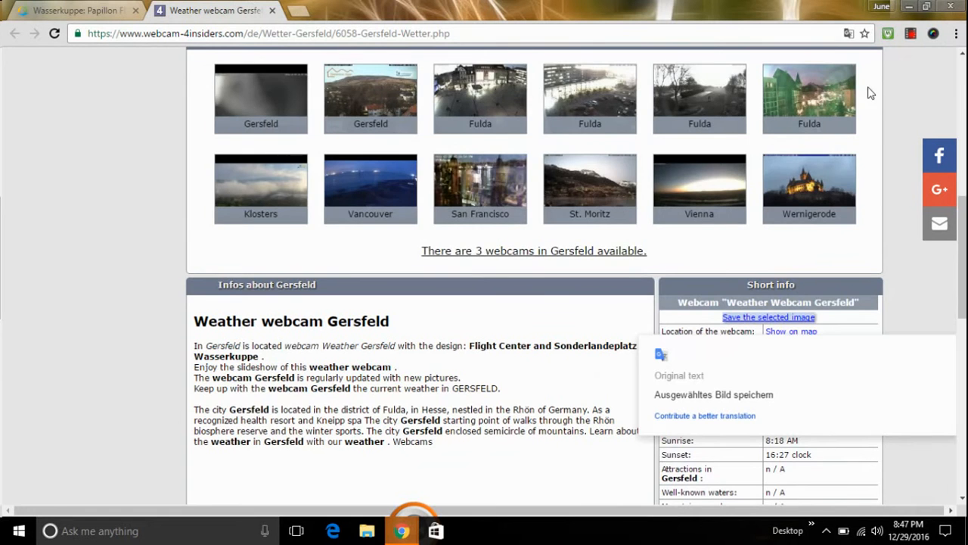
# Step: Step the slideshow back through 11:20, 11:00, 10:30 down to the 10:00 snapshot
pyautogui.scroll(3)
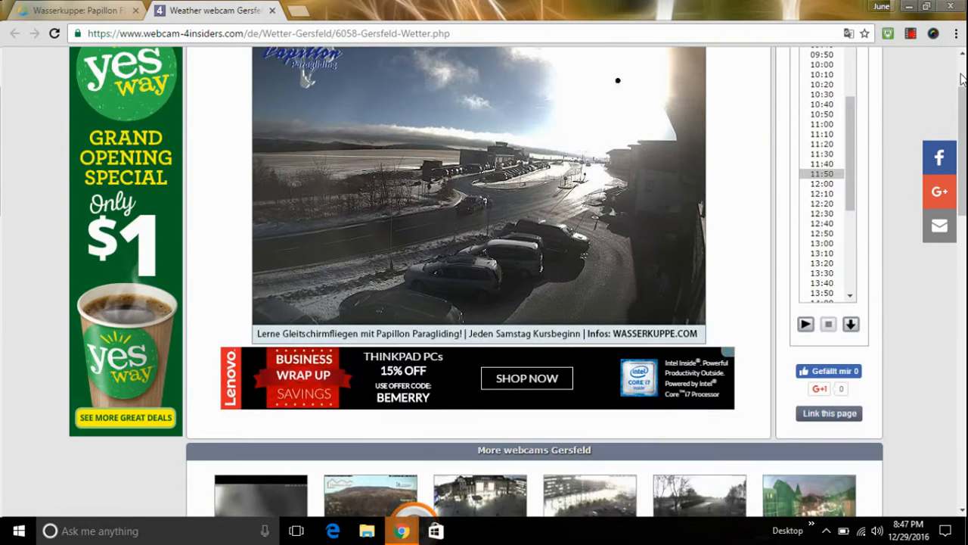
pyautogui.scroll(3)
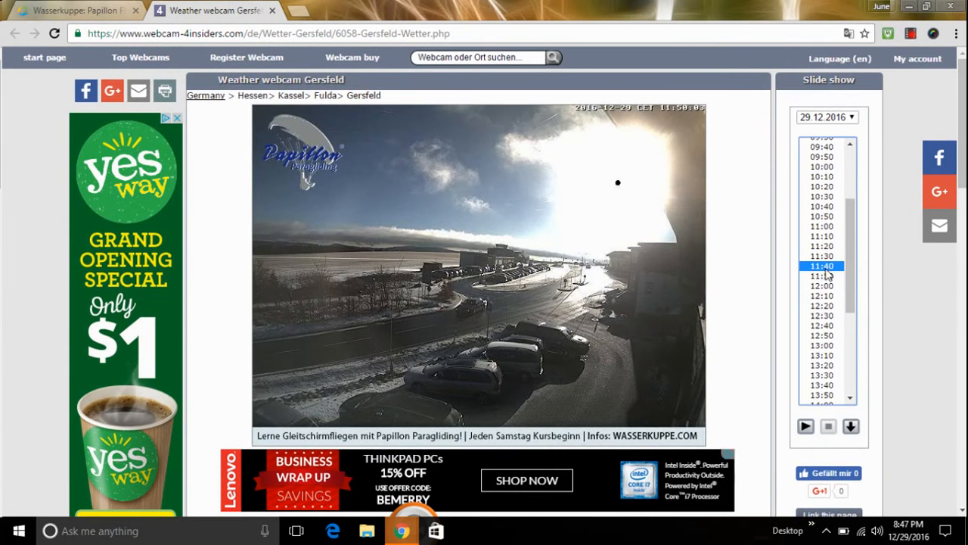
pyautogui.click(820, 255)
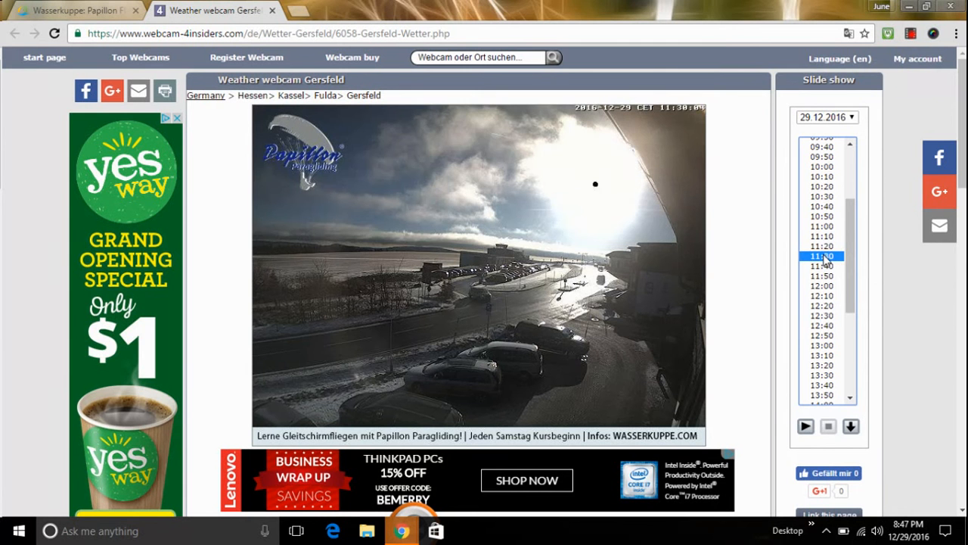
pyautogui.click(820, 245)
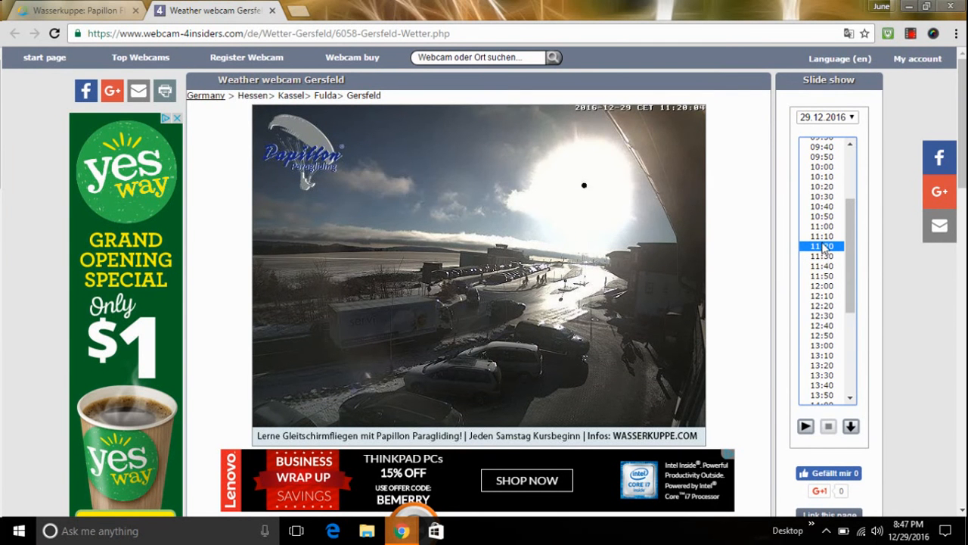
pyautogui.click(820, 236)
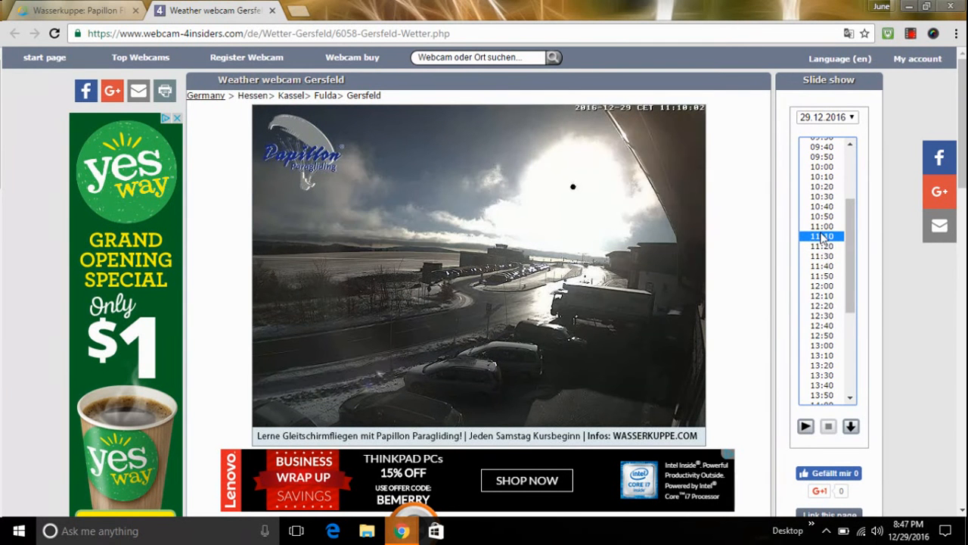
pyautogui.click(822, 225)
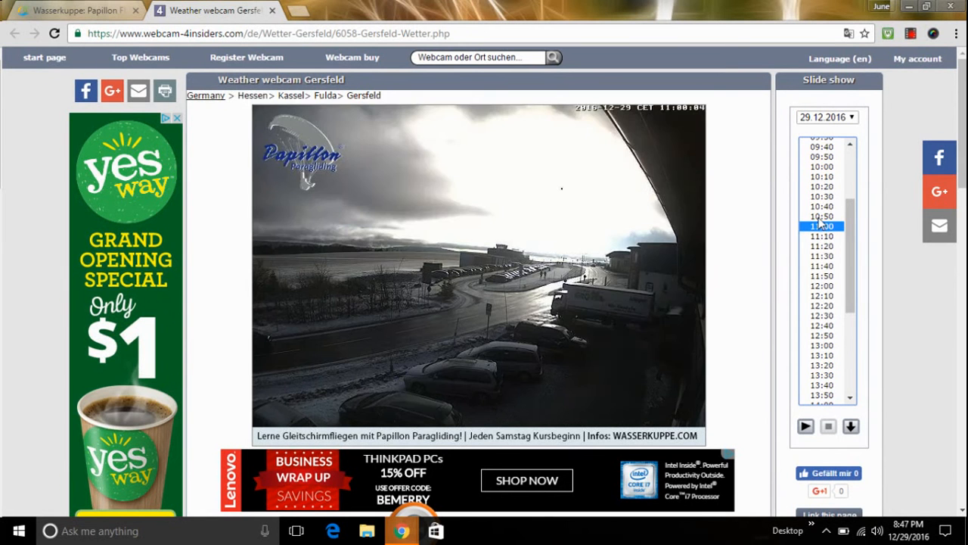
pyautogui.click(820, 197)
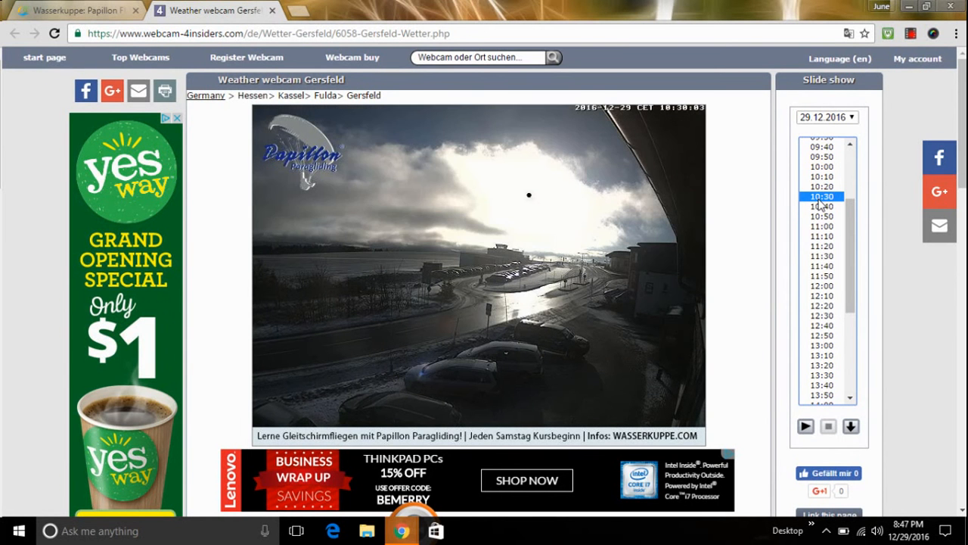
pyautogui.click(820, 176)
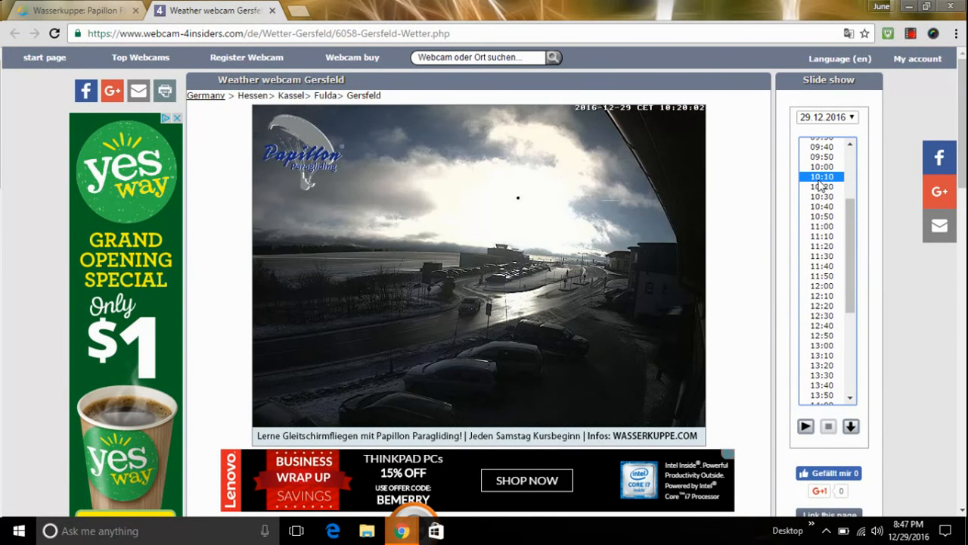
pyautogui.click(820, 165)
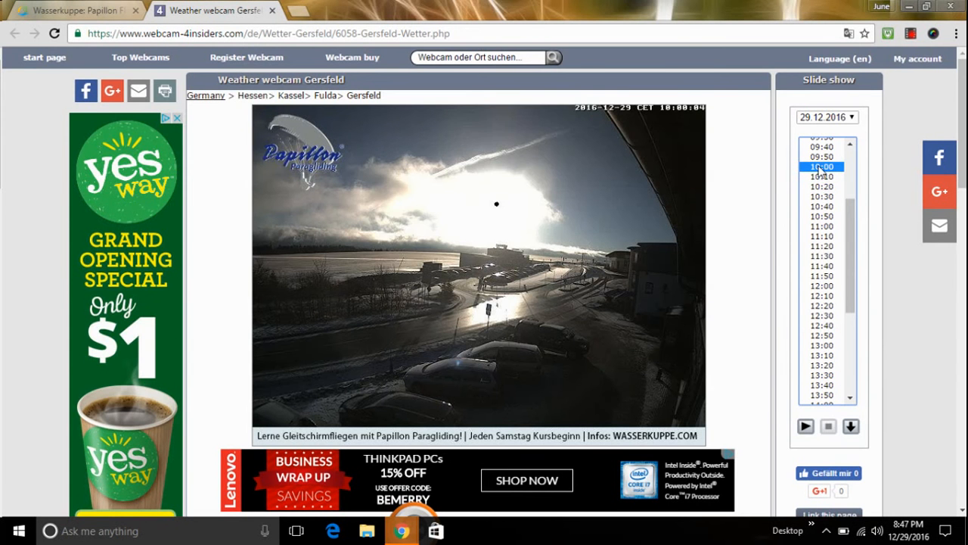
# Step: Open the 10:00 snapshot as its original full-size image in a new tab
pyautogui.scroll(-3)
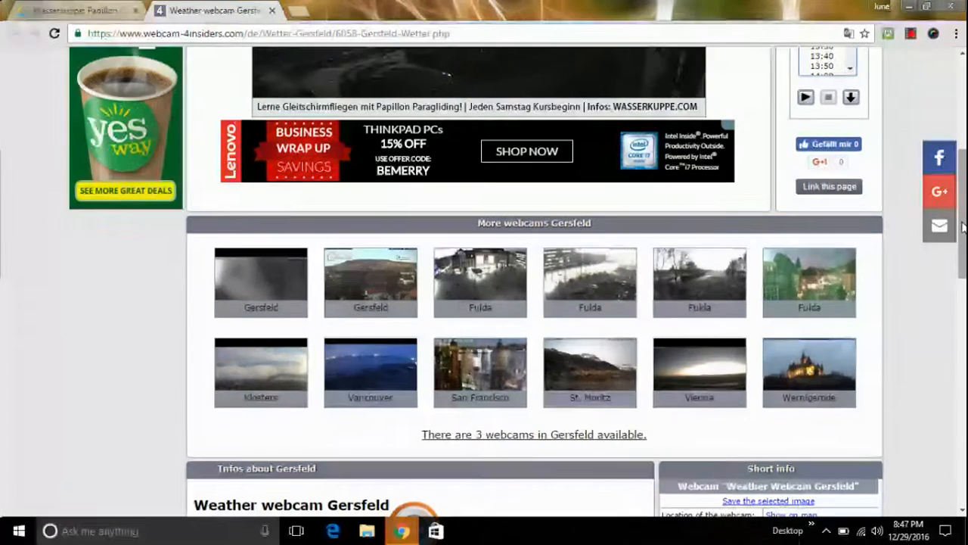
pyautogui.scroll(-3)
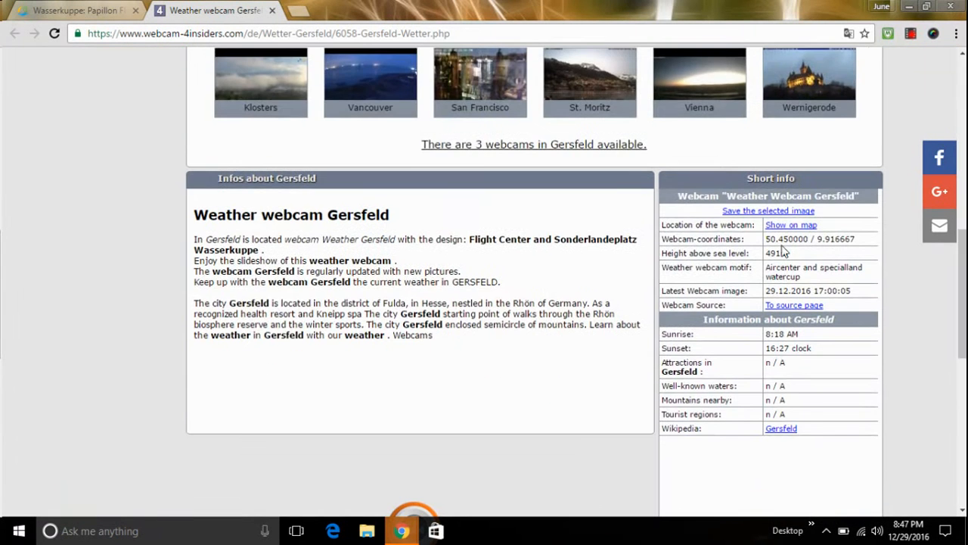
pyautogui.click(956, 33)
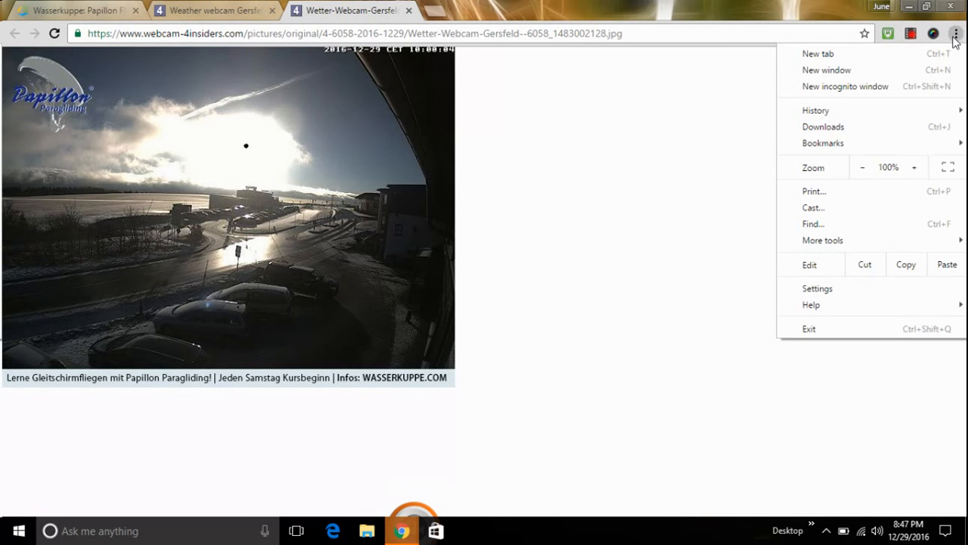
# Step: Enlarge the 10:00 original image three steps with Chrome's Zoom +
pyautogui.click(915, 167)
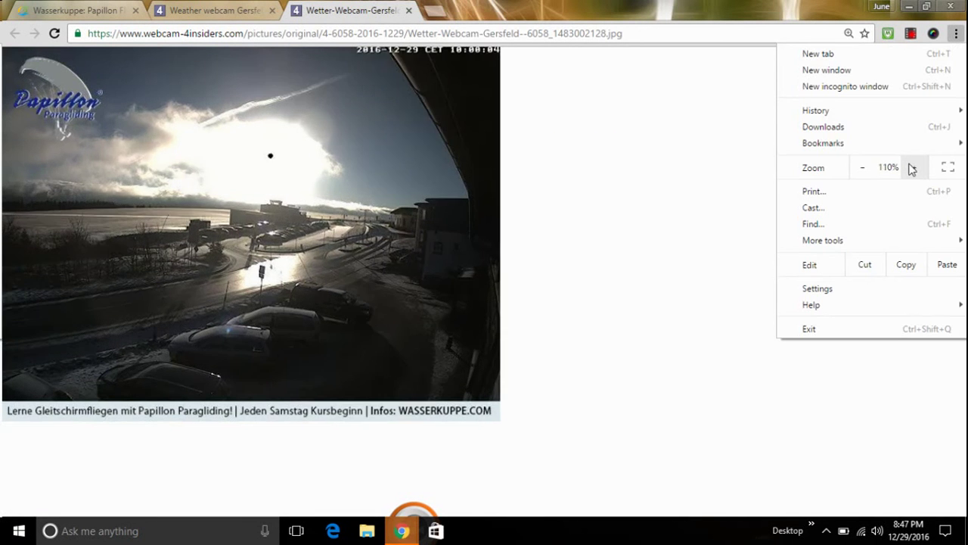
pyautogui.click(916, 166)
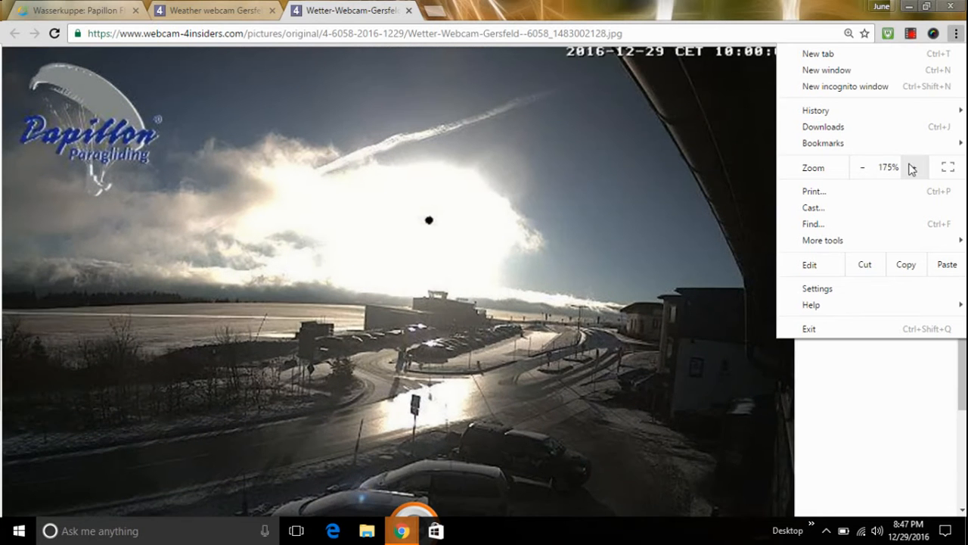
pyautogui.click(891, 167)
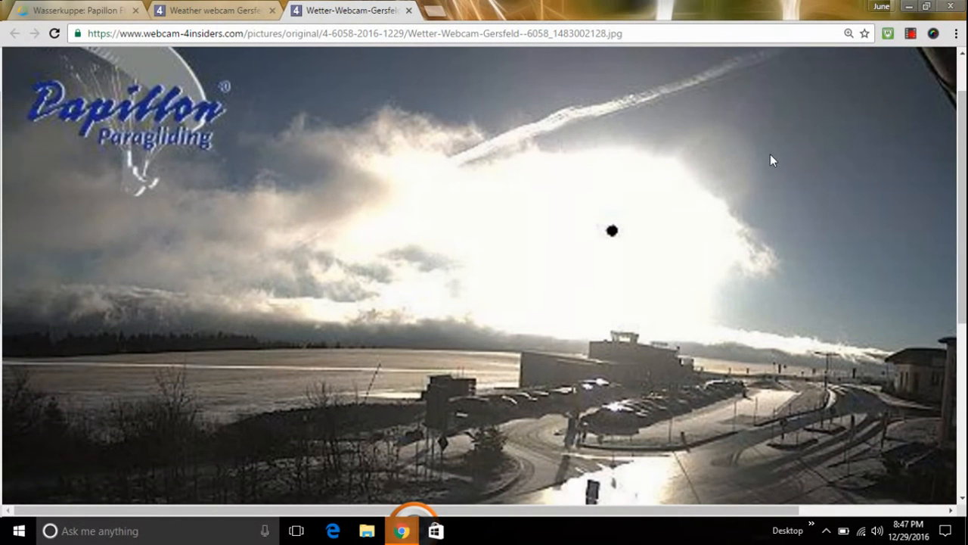
pyautogui.moveTo(687, 189)
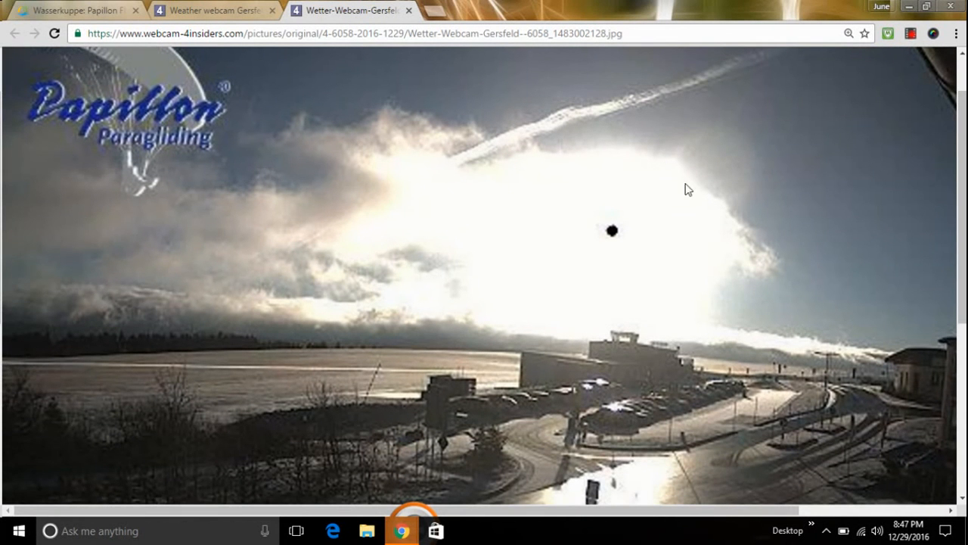
pyautogui.moveTo(955, 33)
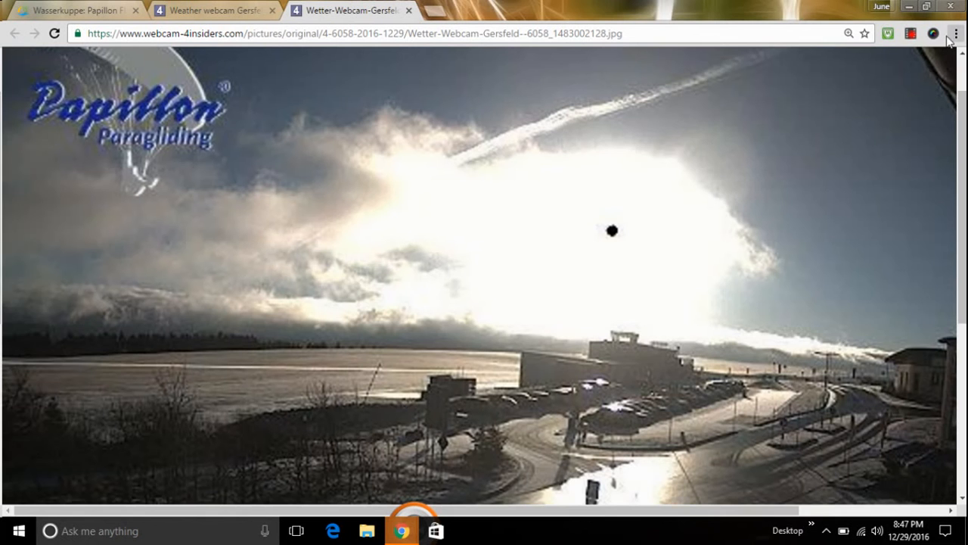
# Step: Shrink the image back toward normal size with Chrome's Zoom −
pyautogui.click(956, 33)
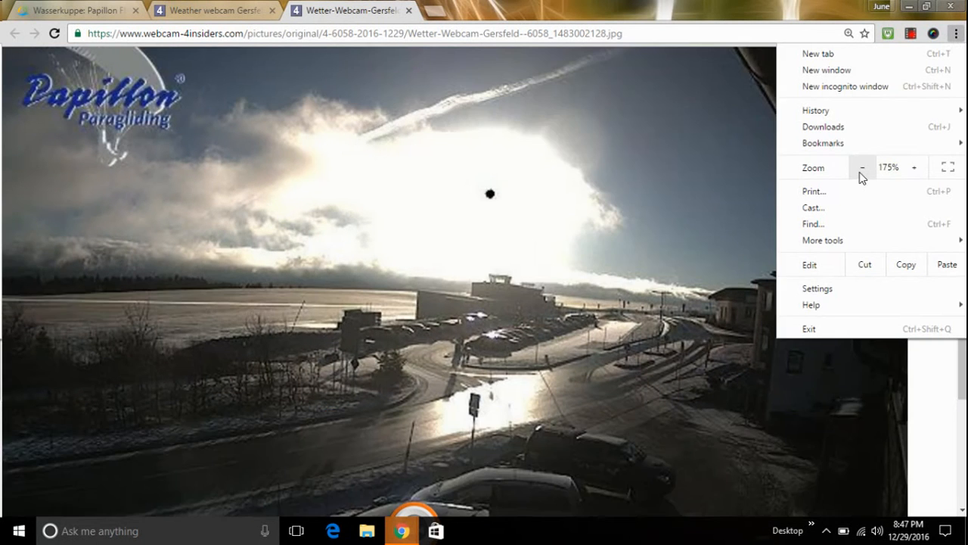
pyautogui.click(862, 167)
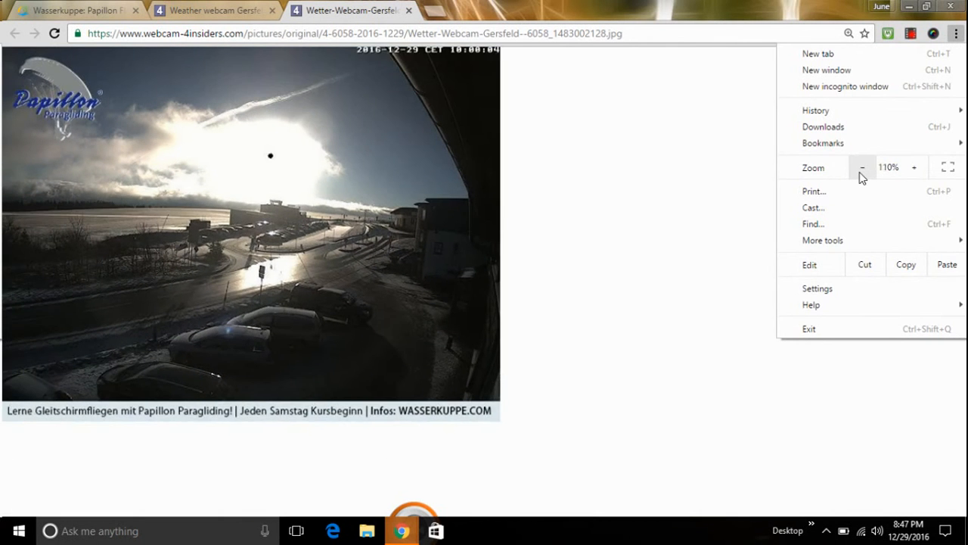
pyautogui.click(863, 166)
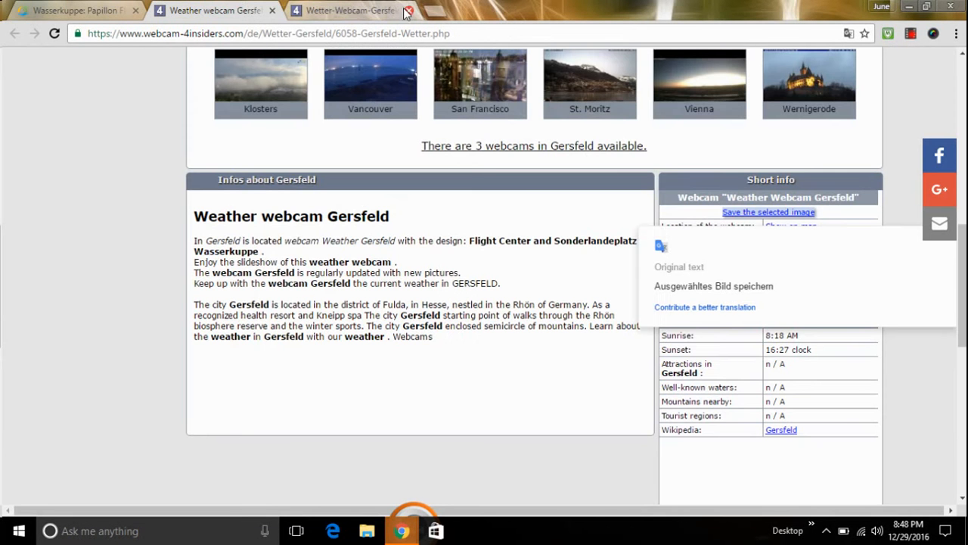
# Step: Close the original-image tab and show the 09:50 snapshot of 29.12.2016 in the slideshow
pyautogui.click(407, 9)
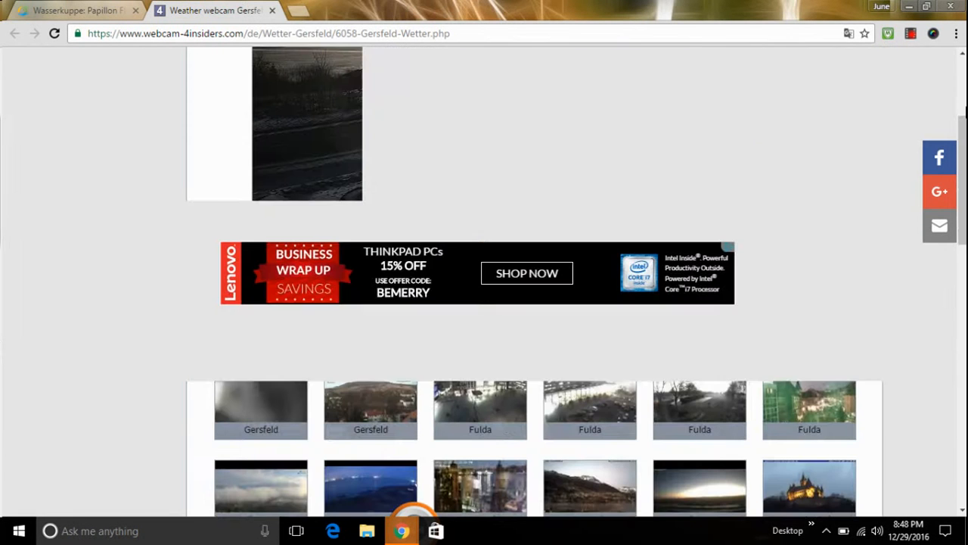
pyautogui.scroll(3)
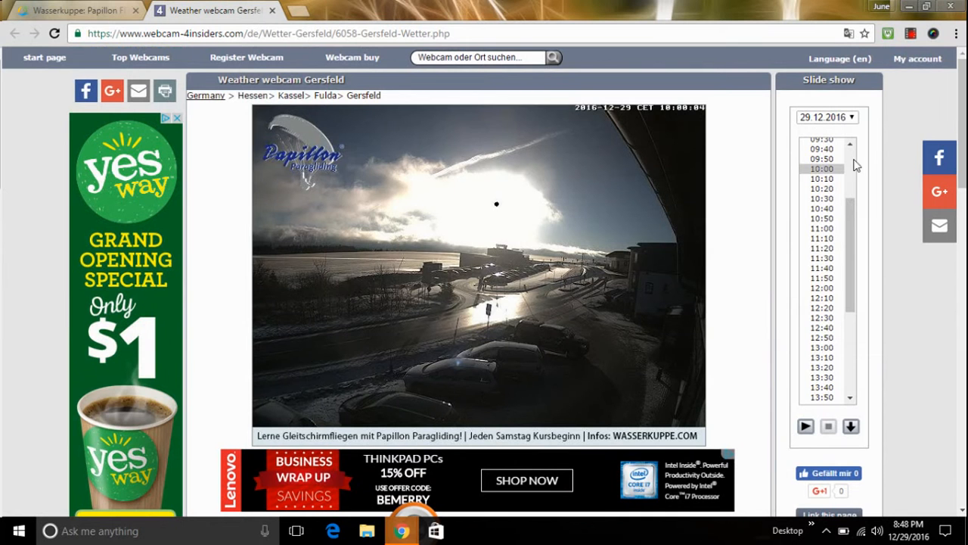
pyautogui.click(823, 157)
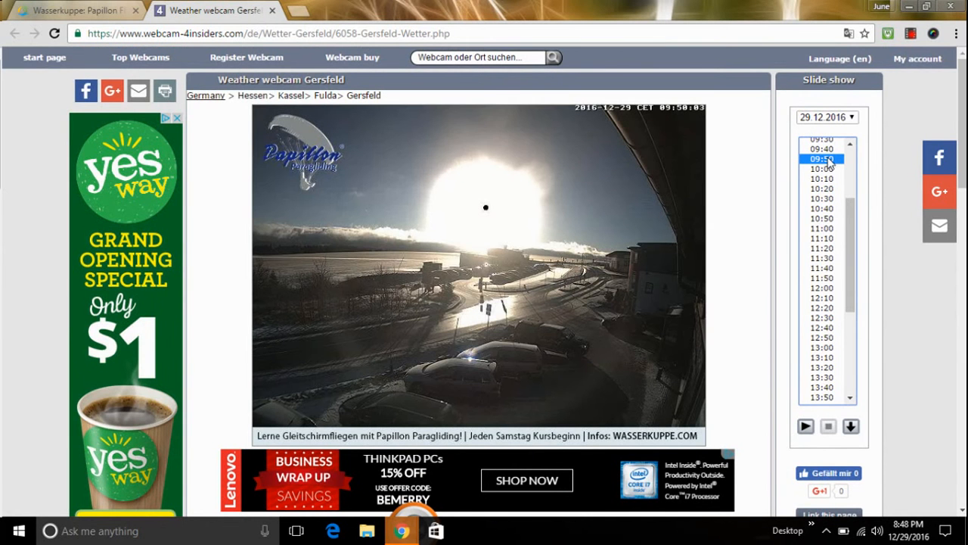
pyautogui.scroll(-3)
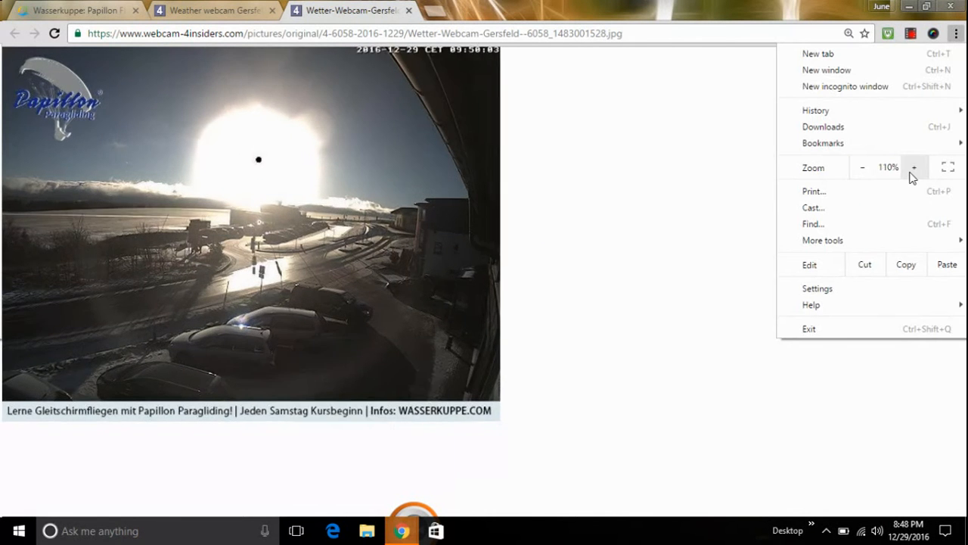
# Step: Enlarge the 09:50 original image to double size and beyond, then shrink it back down
pyautogui.click(914, 167)
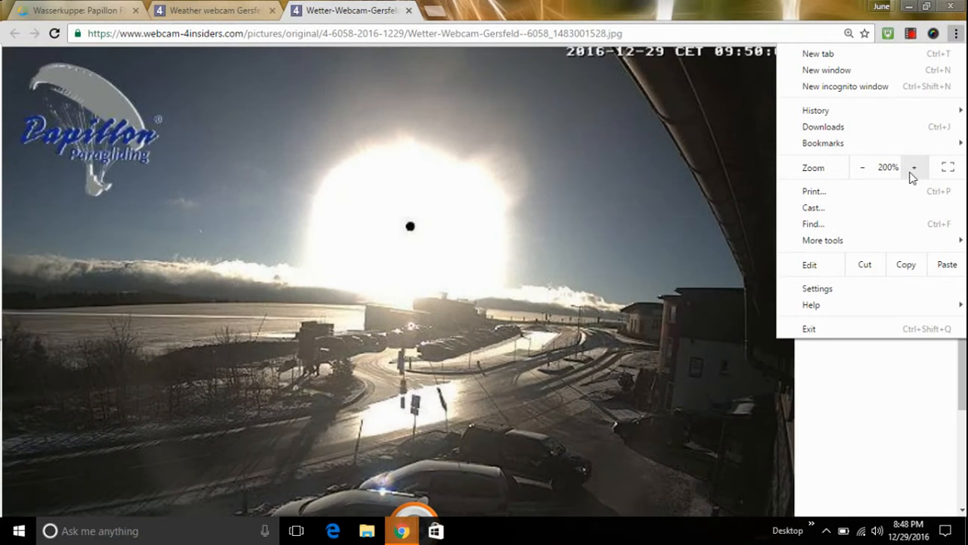
pyautogui.click(914, 166)
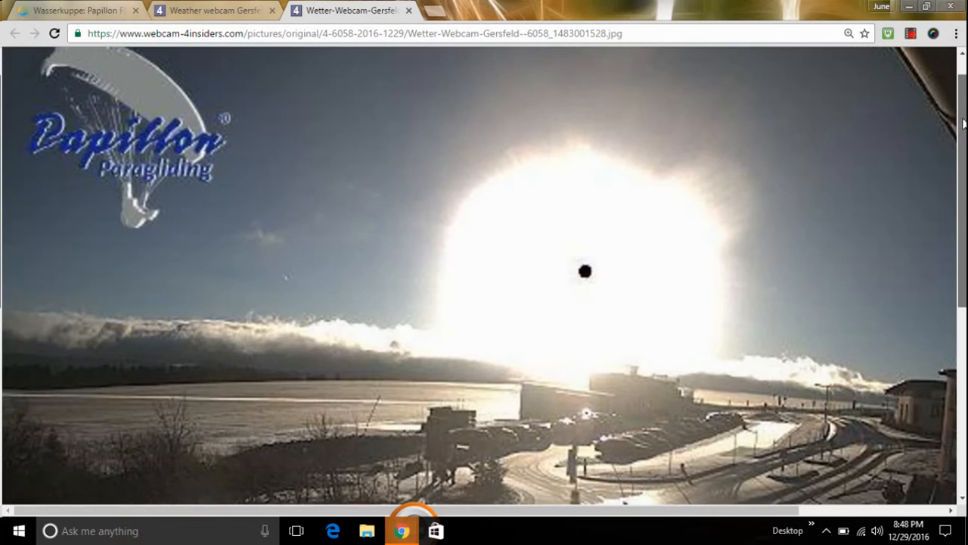
pyautogui.moveTo(733, 169)
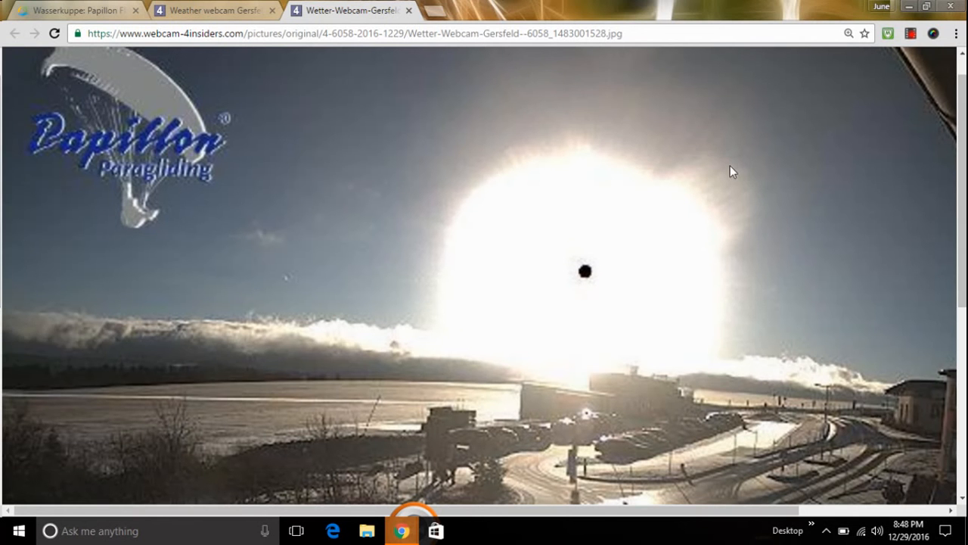
pyautogui.moveTo(962, 175)
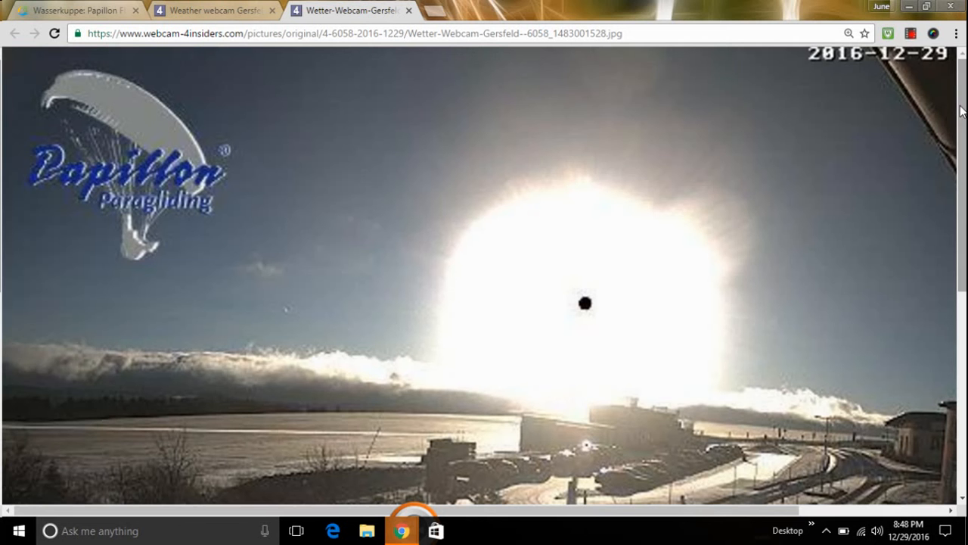
pyautogui.click(956, 34)
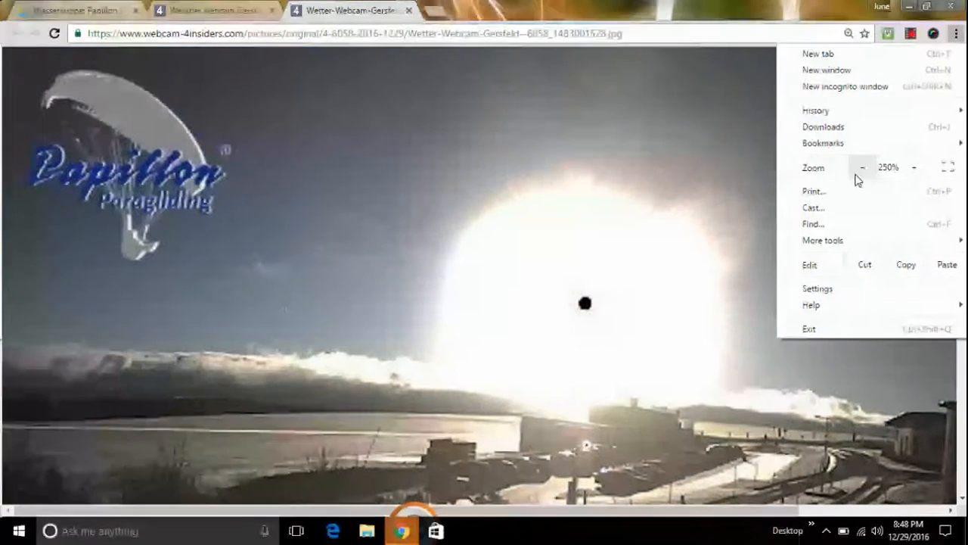
pyautogui.click(862, 166)
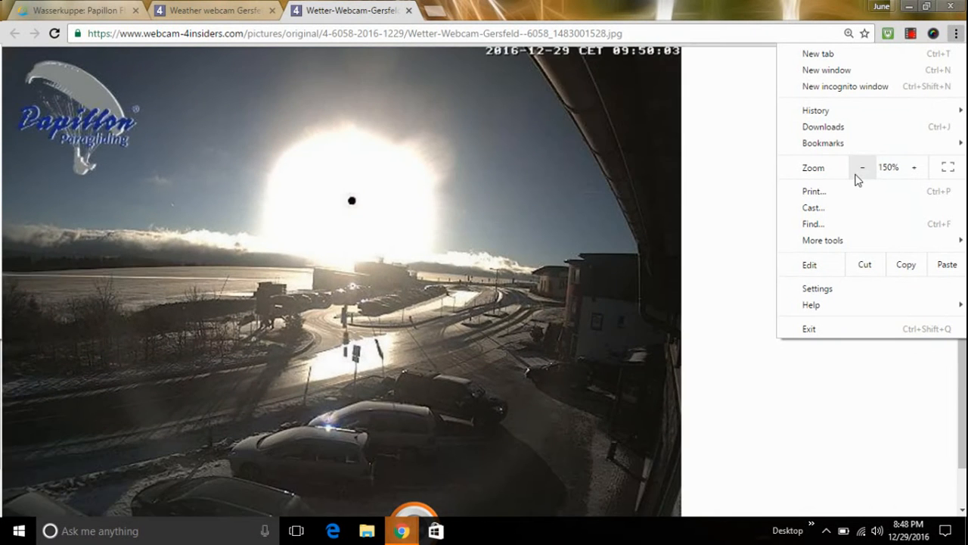
pyautogui.click(862, 166)
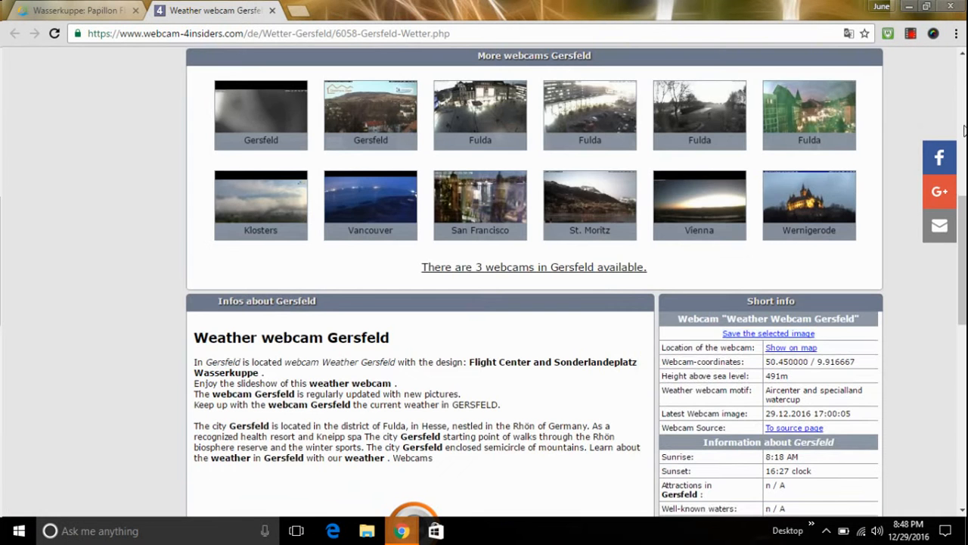
# Step: Scroll the Gersfeld webcam page up to the slideshow list and back down
pyautogui.scroll(3)
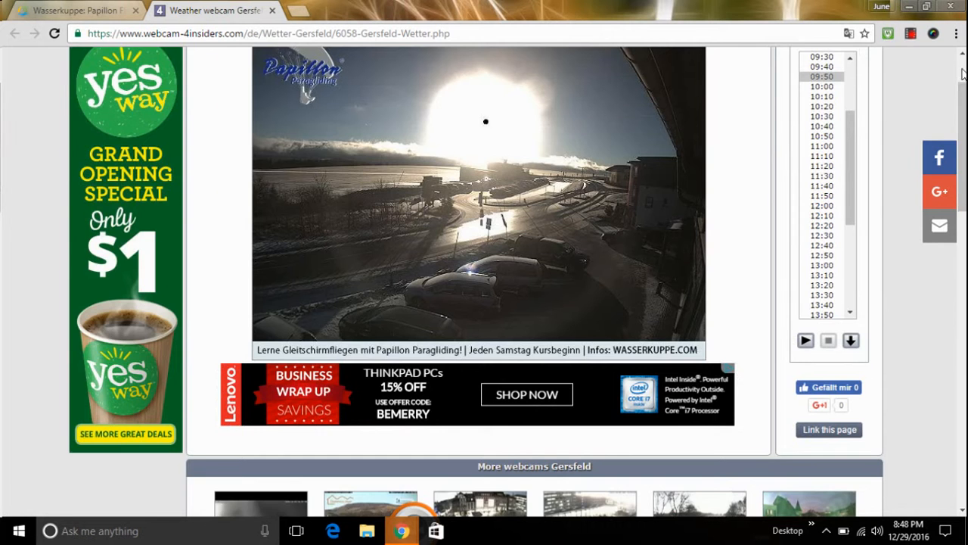
pyautogui.scroll(3)
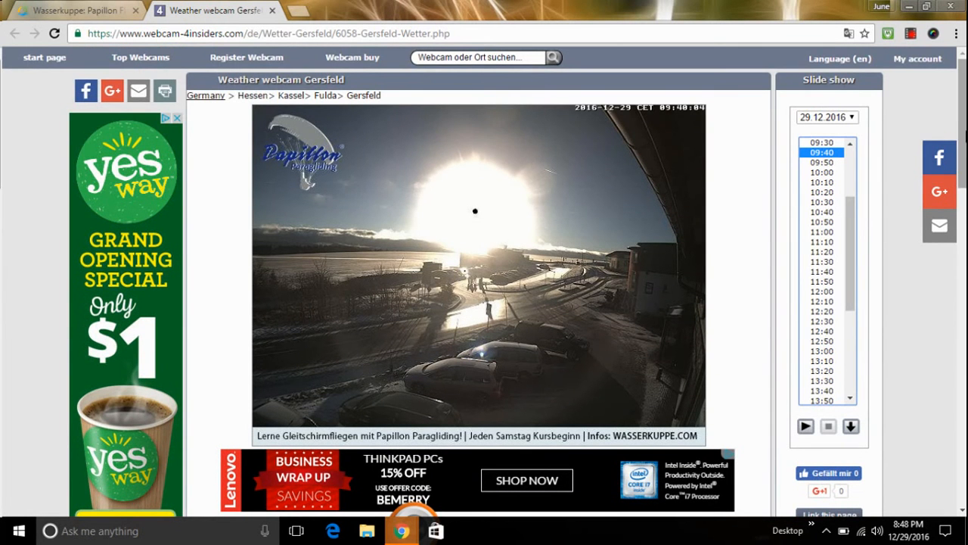
pyautogui.scroll(-3)
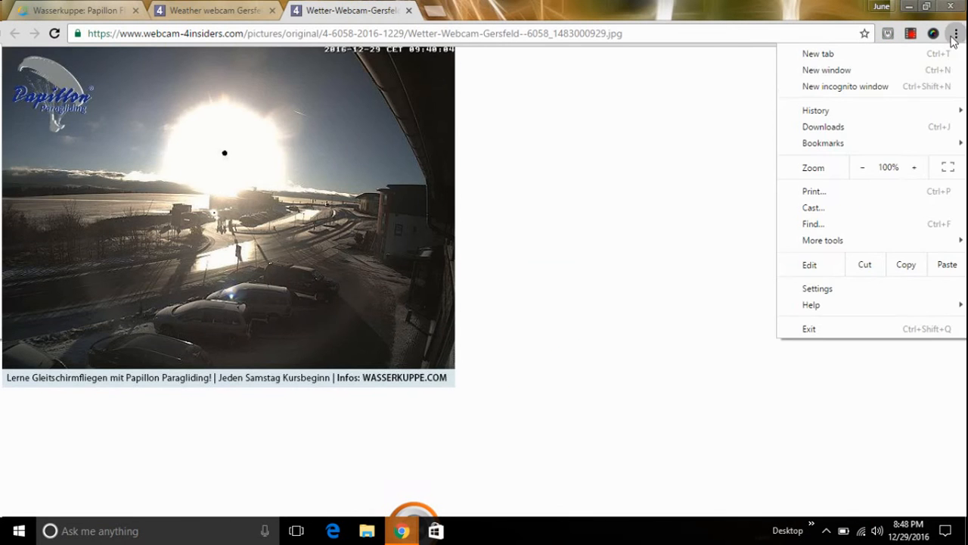
# Step: Enlarge the 09:40 original image from 300% toward 400%, then back off one step
pyautogui.click(913, 167)
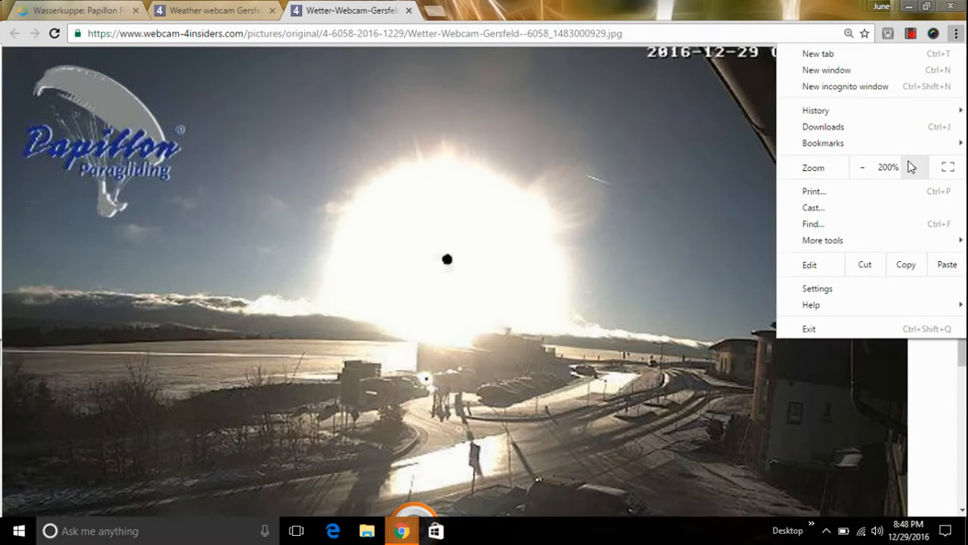
pyautogui.click(913, 166)
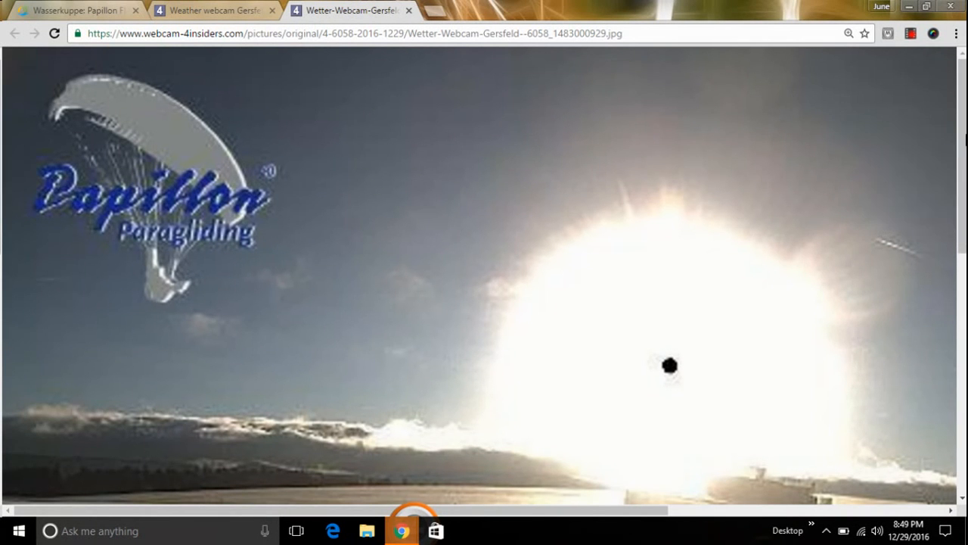
pyautogui.moveTo(853, 112)
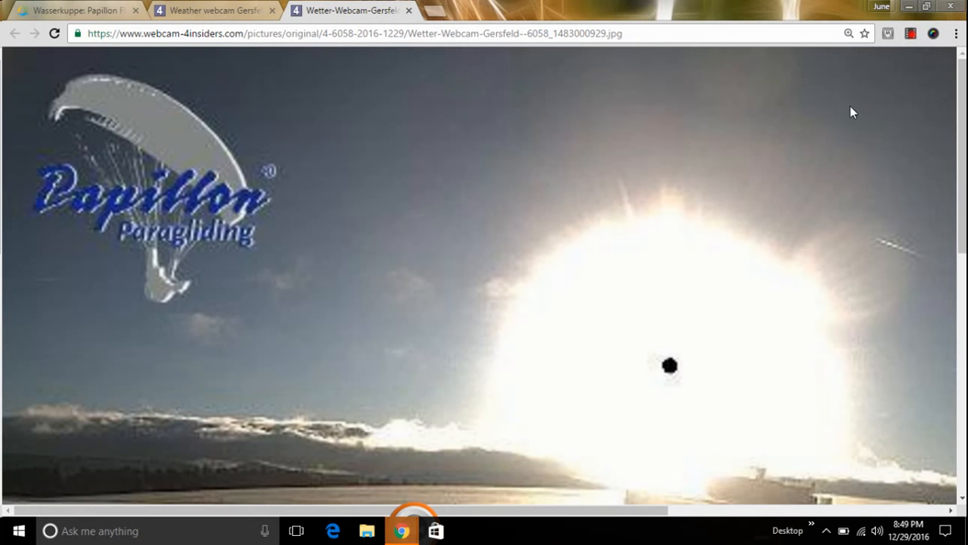
pyautogui.moveTo(838, 145)
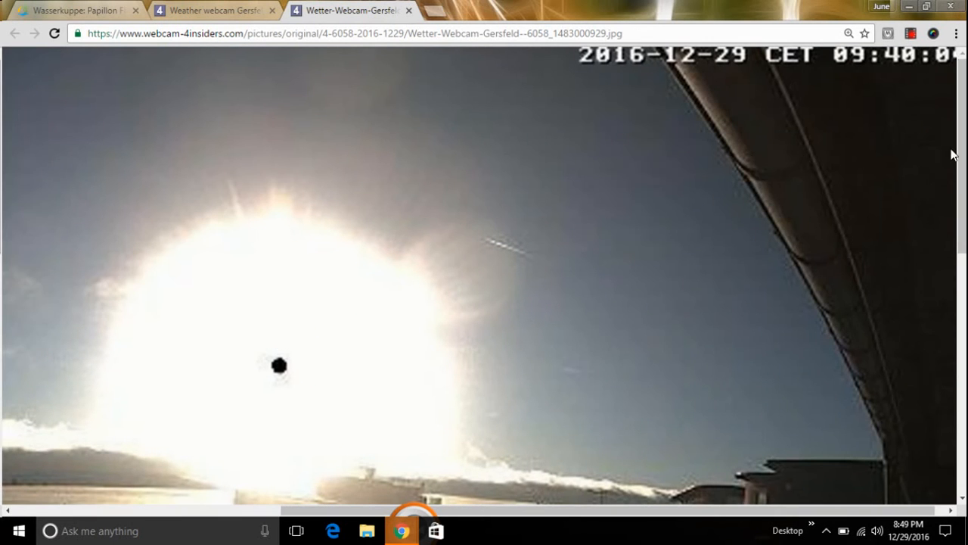
pyautogui.scroll(-3)
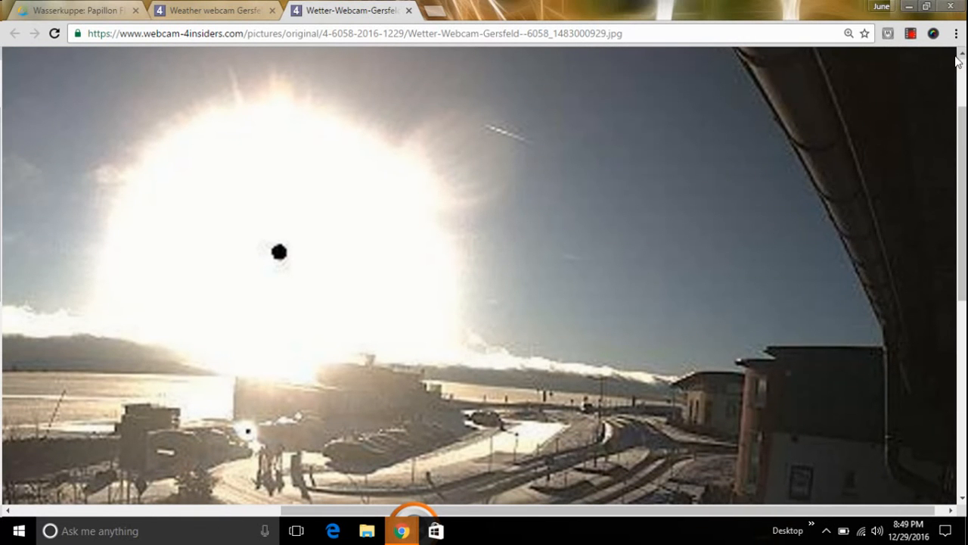
pyautogui.click(956, 34)
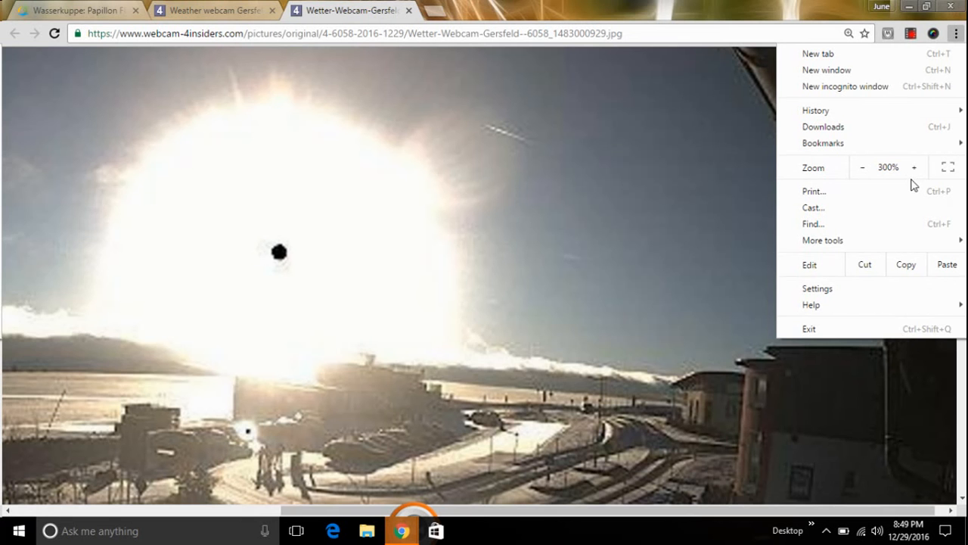
pyautogui.click(913, 167)
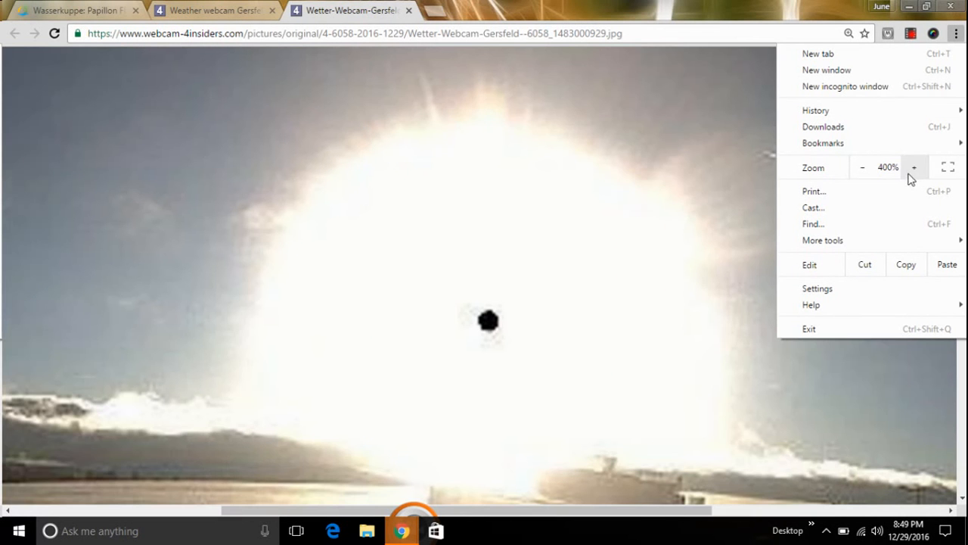
pyautogui.click(862, 166)
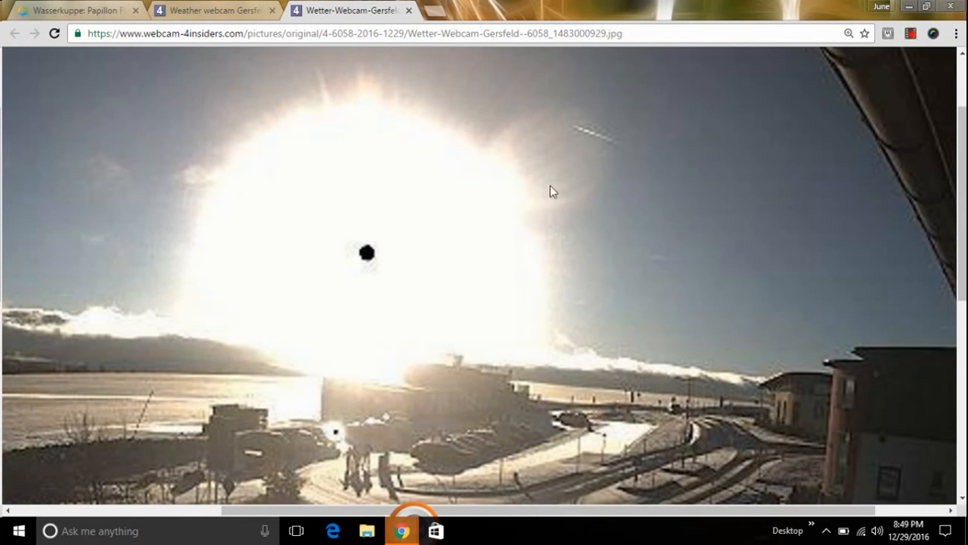
# Step: Zoom out until the whole snapshot fits and switch back to the Gersfeld webcam page
pyautogui.click(956, 33)
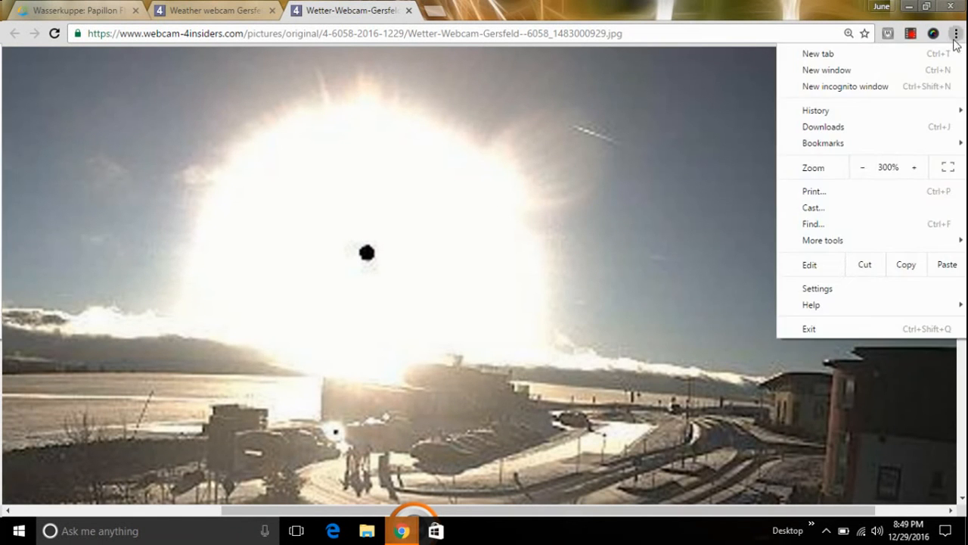
pyautogui.click(862, 167)
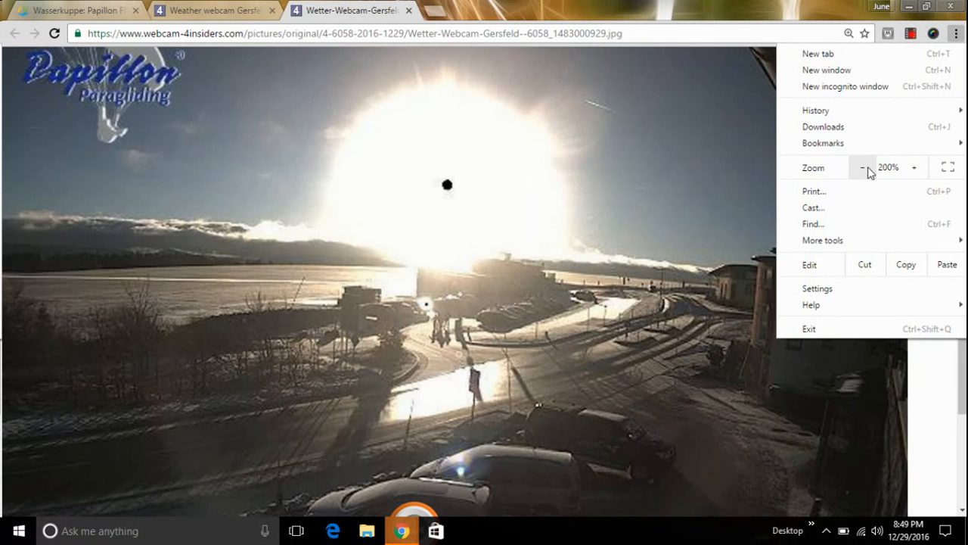
pyautogui.click(862, 166)
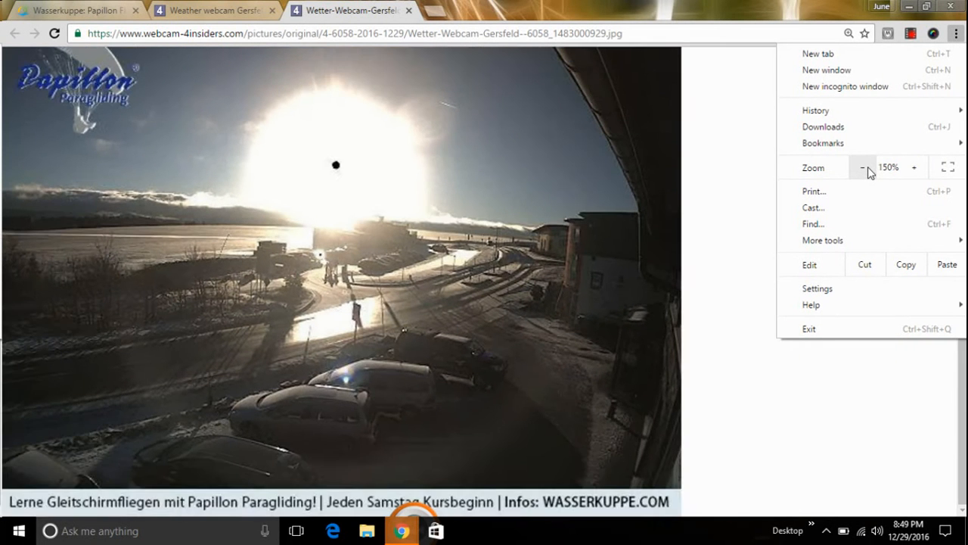
pyautogui.click(862, 166)
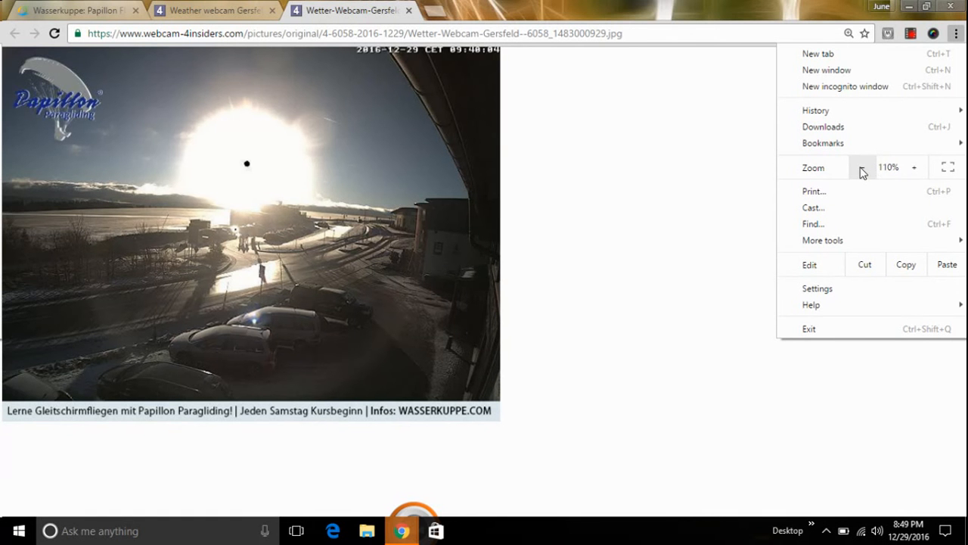
pyautogui.moveTo(859, 165)
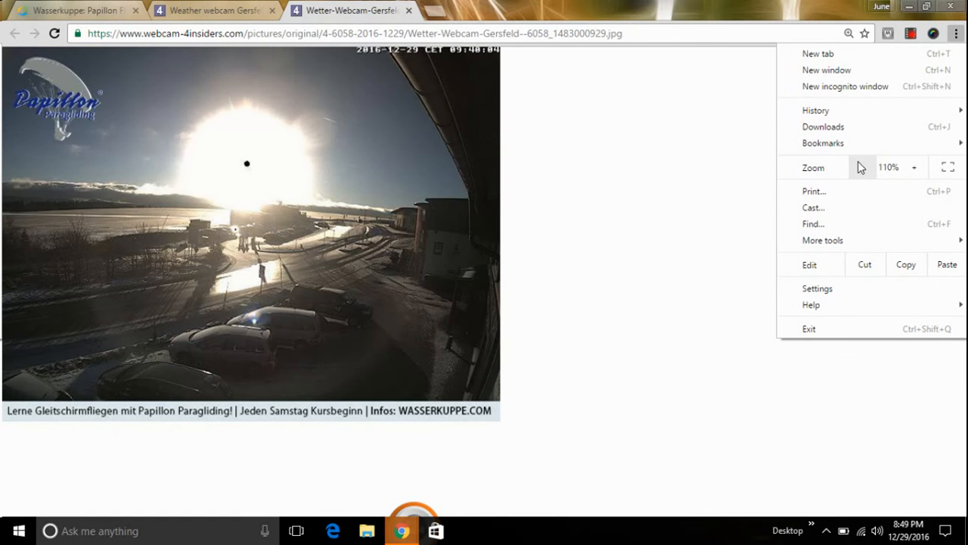
pyautogui.moveTo(865, 169)
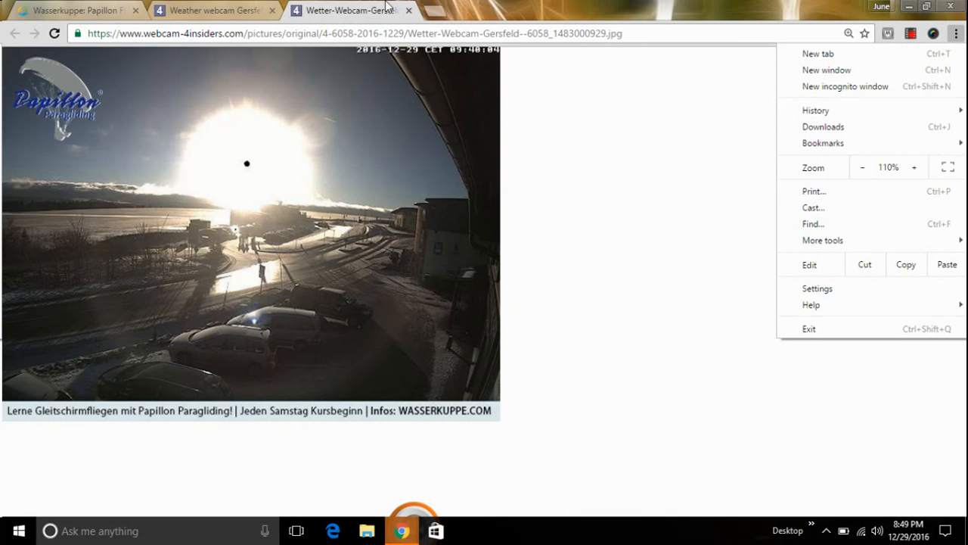
pyautogui.click(212, 10)
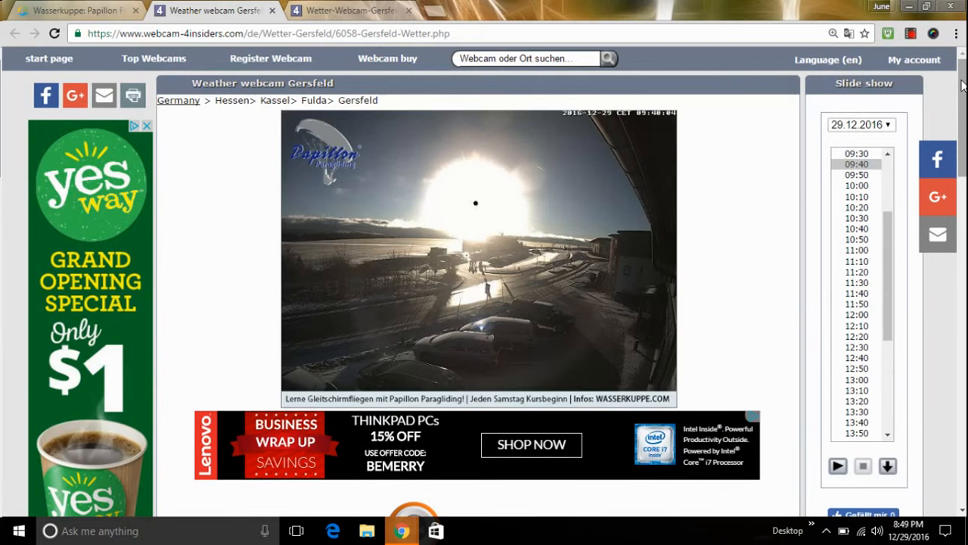
# Step: Close the 09:40 original-image tab and scroll to the webcam information section
pyautogui.scroll(-3)
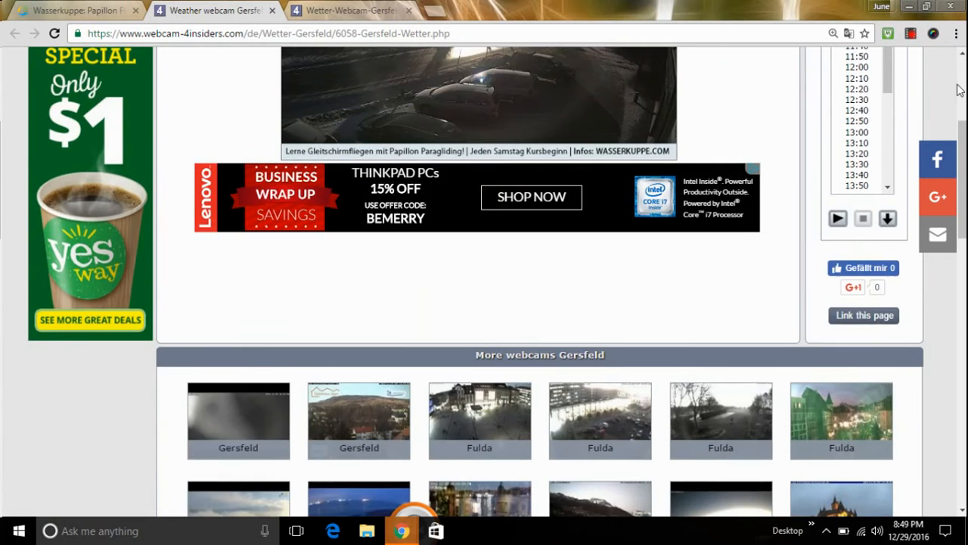
pyautogui.scroll(3)
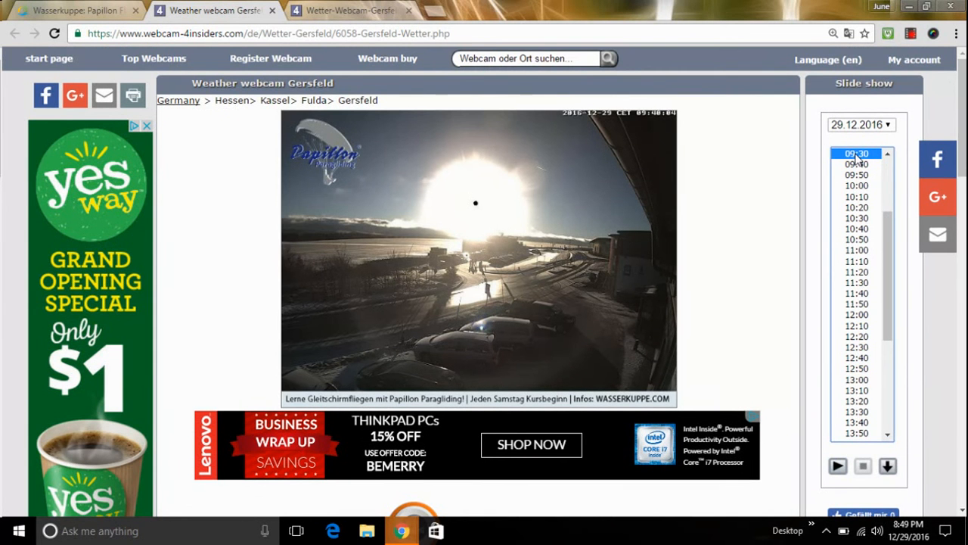
pyautogui.scroll(-3)
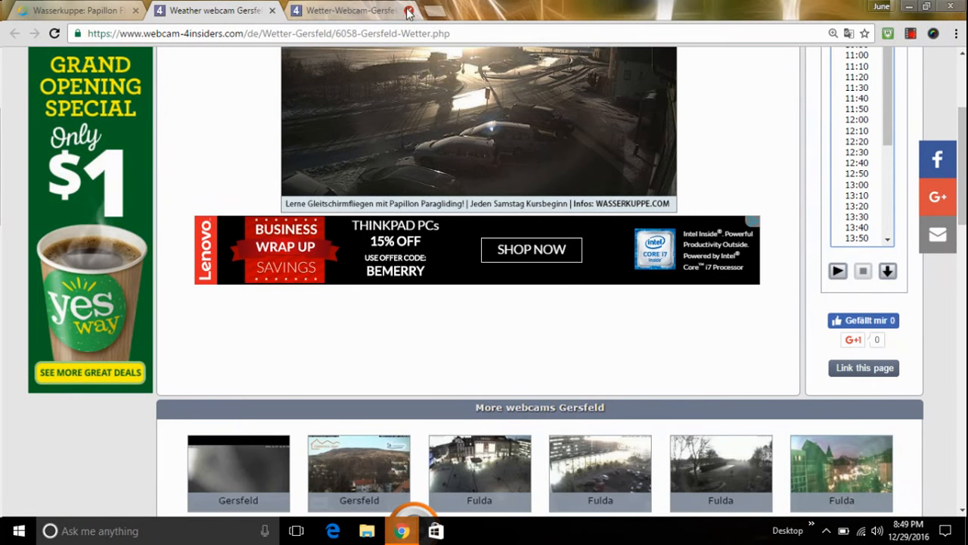
pyautogui.click(405, 11)
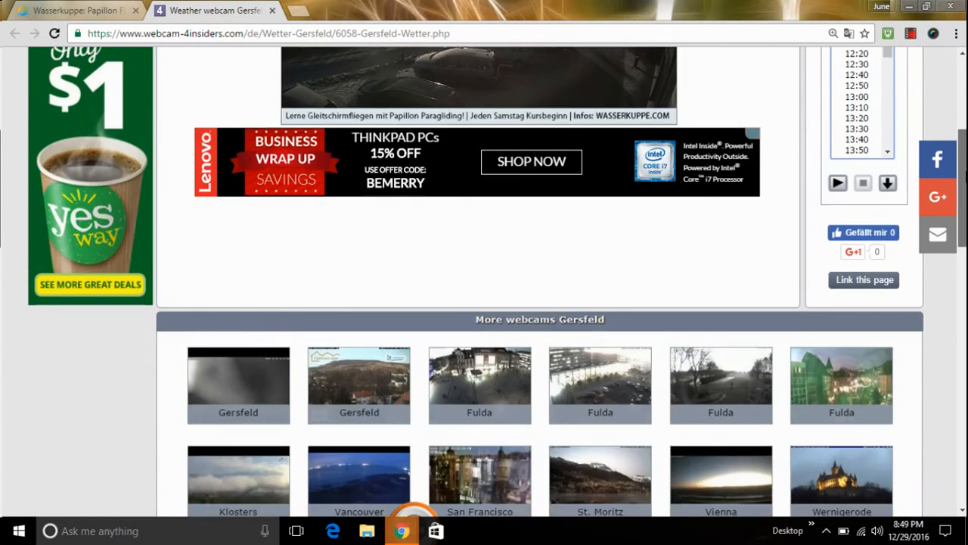
pyautogui.scroll(-3)
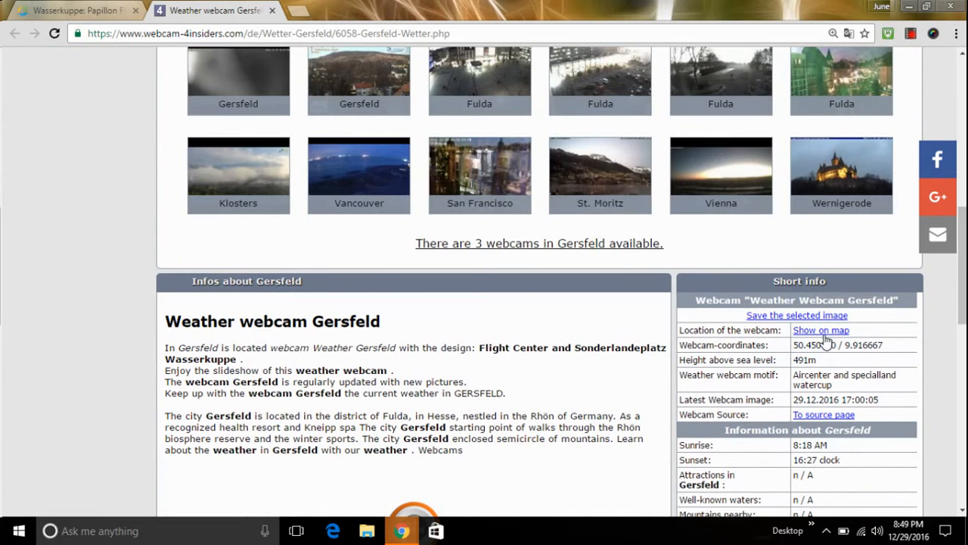
pyautogui.click(796, 315)
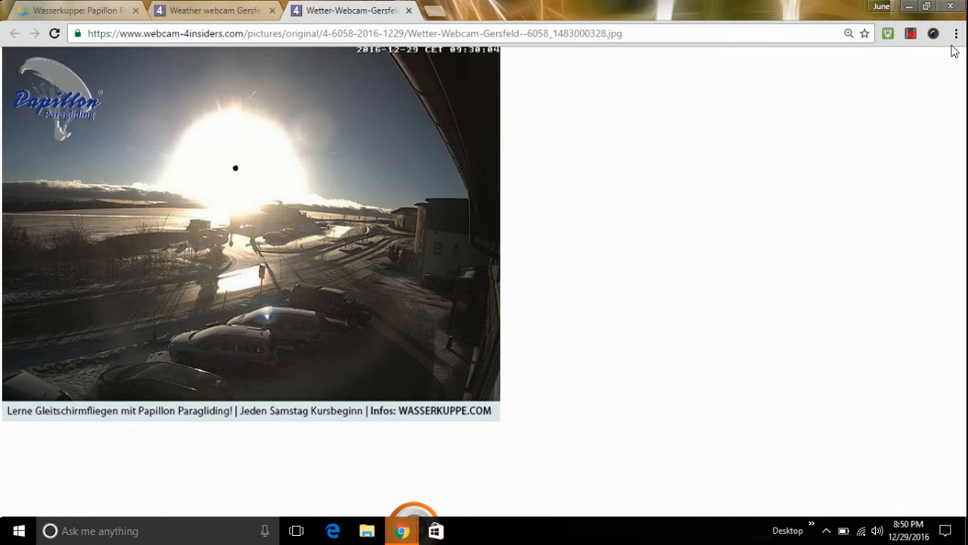
pyautogui.click(956, 34)
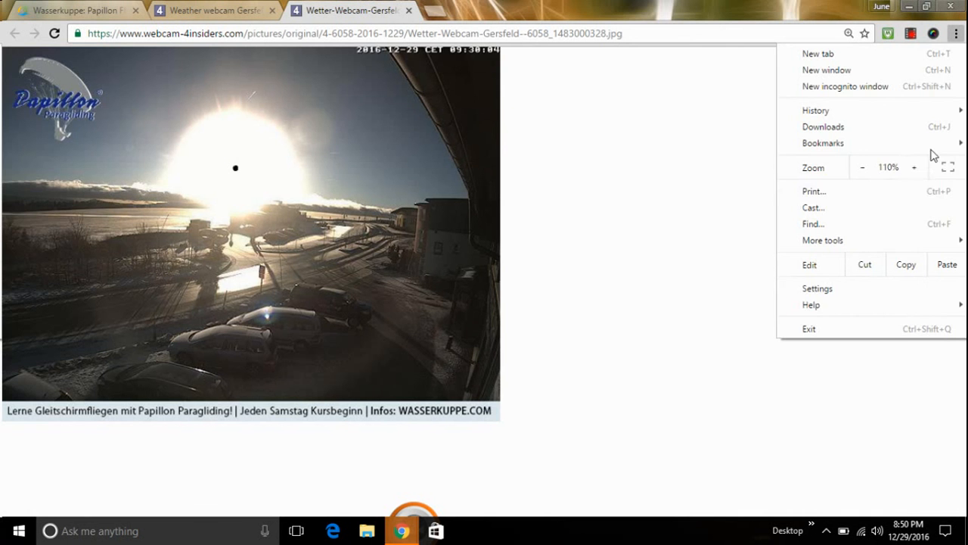
pyautogui.click(914, 166)
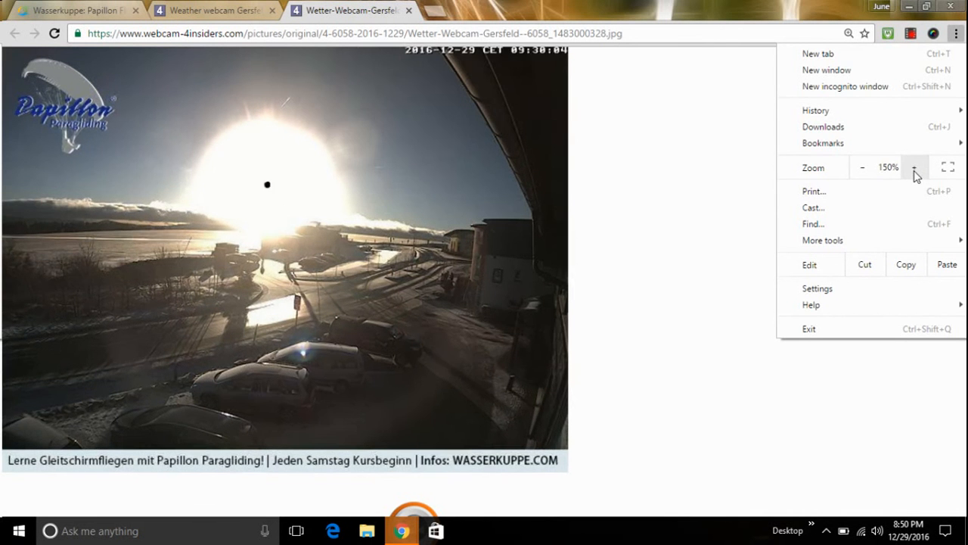
pyautogui.click(914, 166)
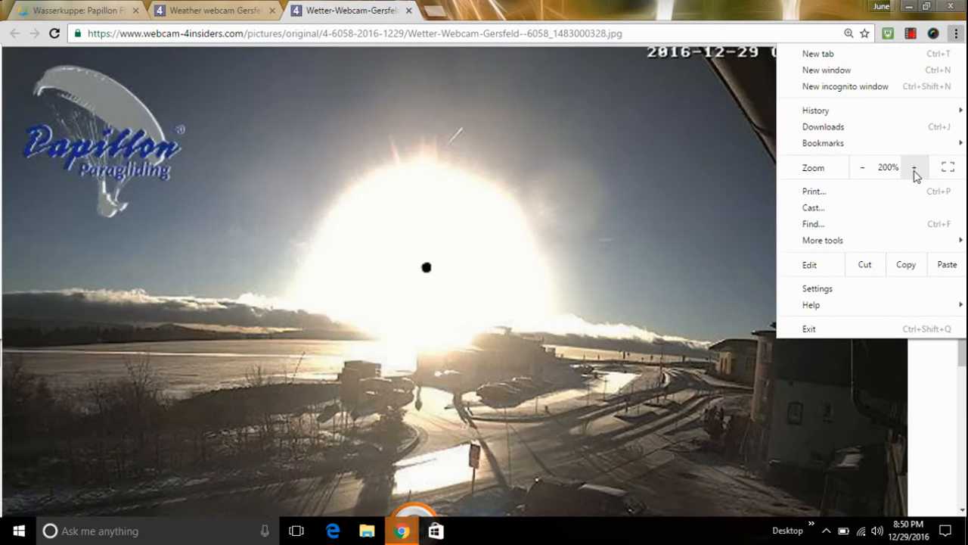
pyautogui.click(914, 167)
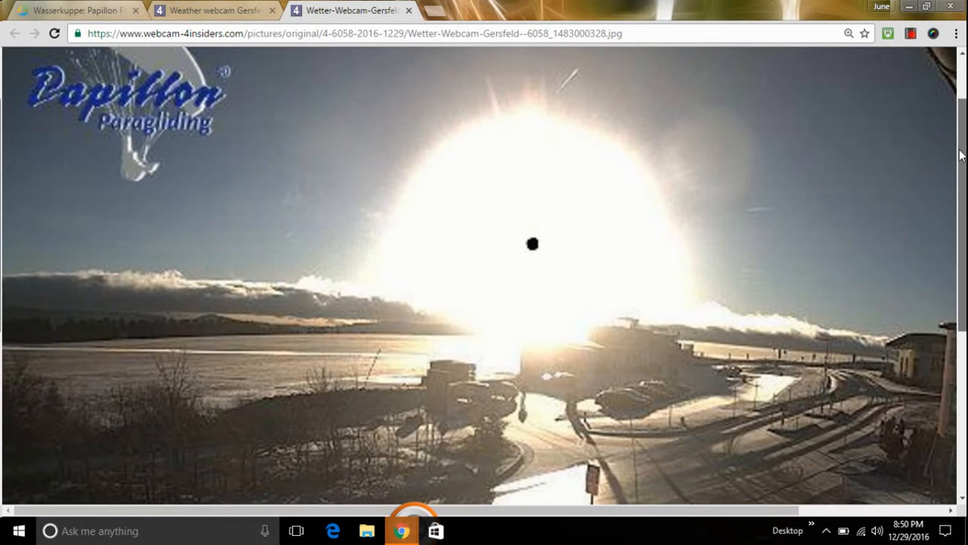
pyautogui.moveTo(817, 118)
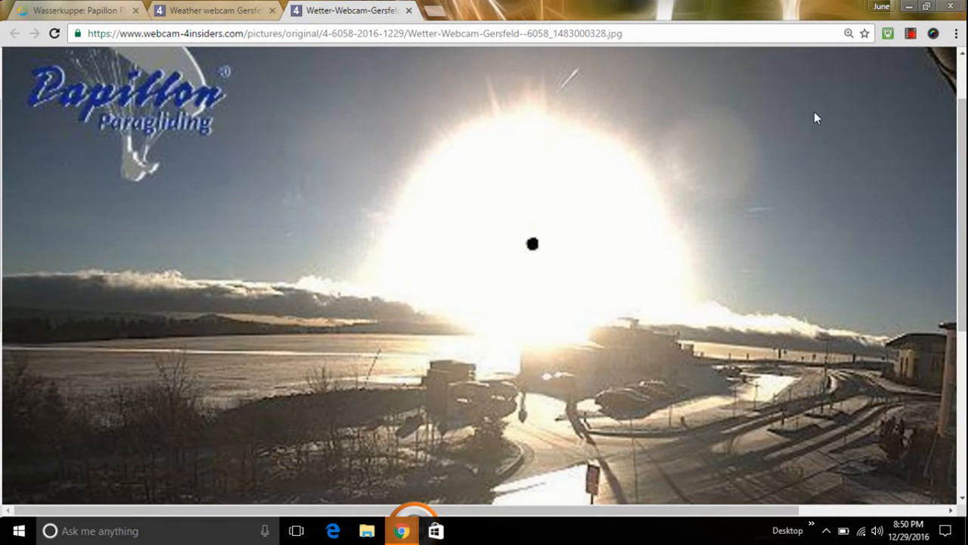
pyautogui.moveTo(794, 151)
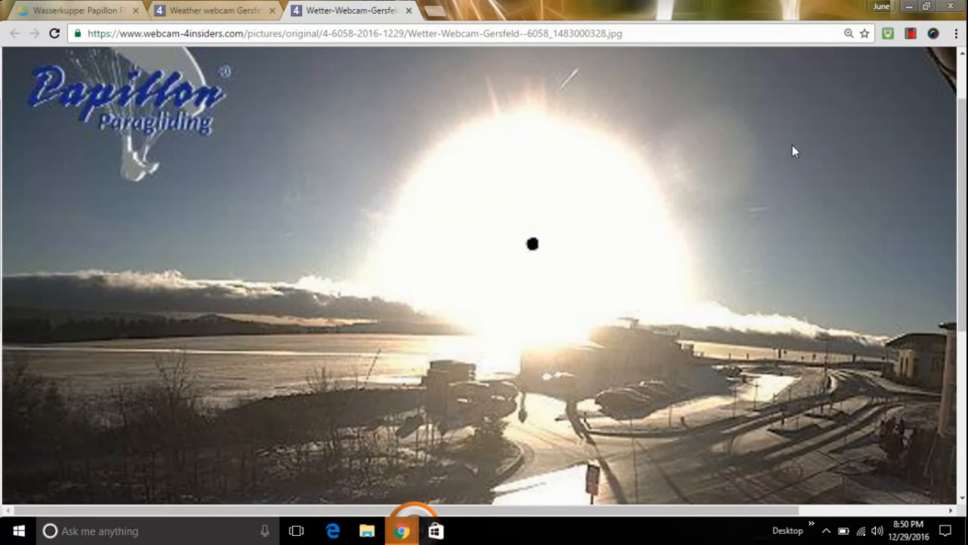
pyautogui.click(956, 33)
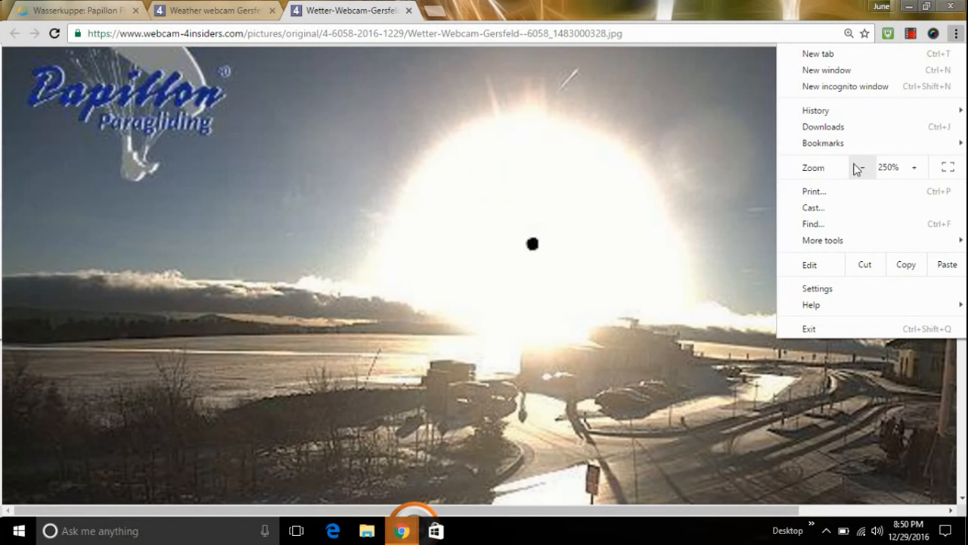
pyautogui.click(866, 167)
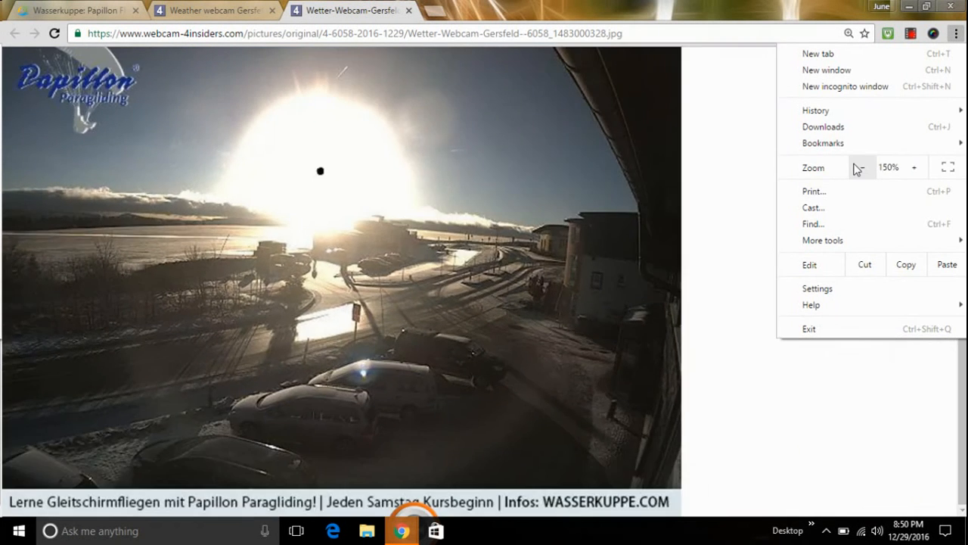
pyautogui.click(876, 166)
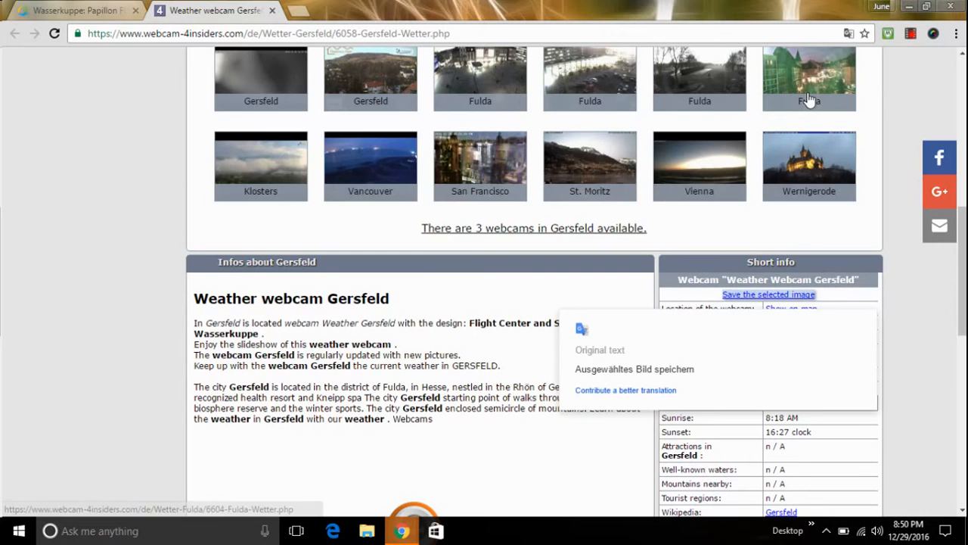
# Step: Scroll back to the top of the Gersfeld page to the current image and slide show times
pyautogui.scroll(3)
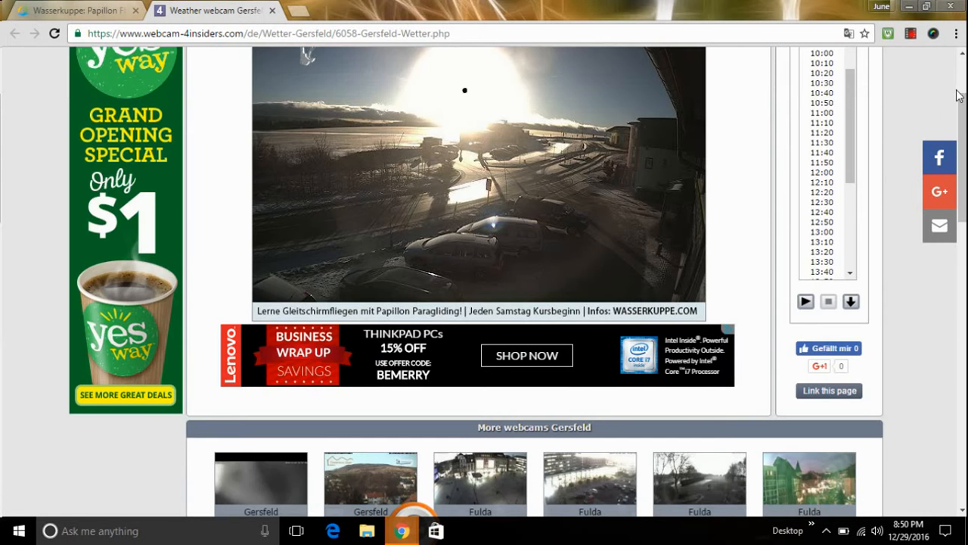
pyautogui.scroll(3)
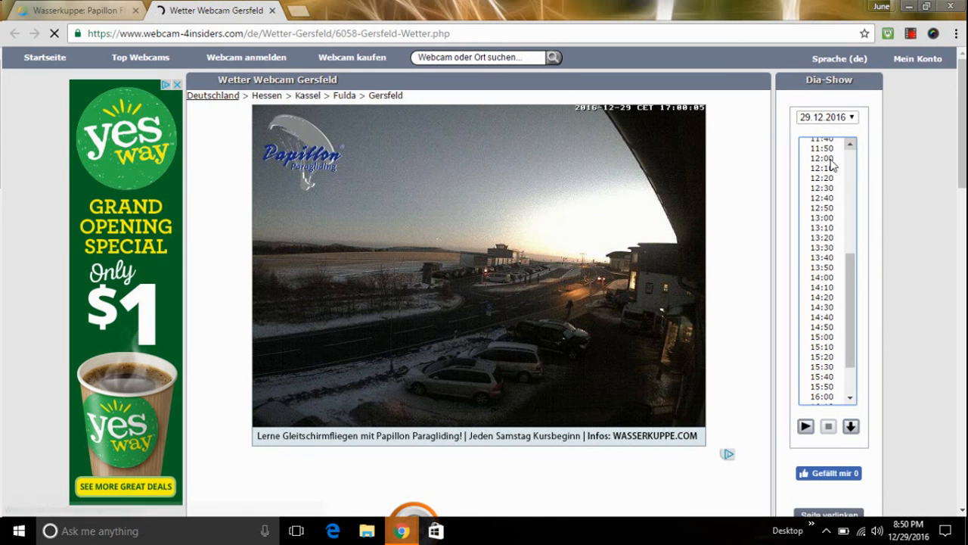
# Step: Step back through the slide show snapshots from 12:00, 11:20, 10:50, 10:30, 10:20 to 09:50
pyautogui.click(820, 157)
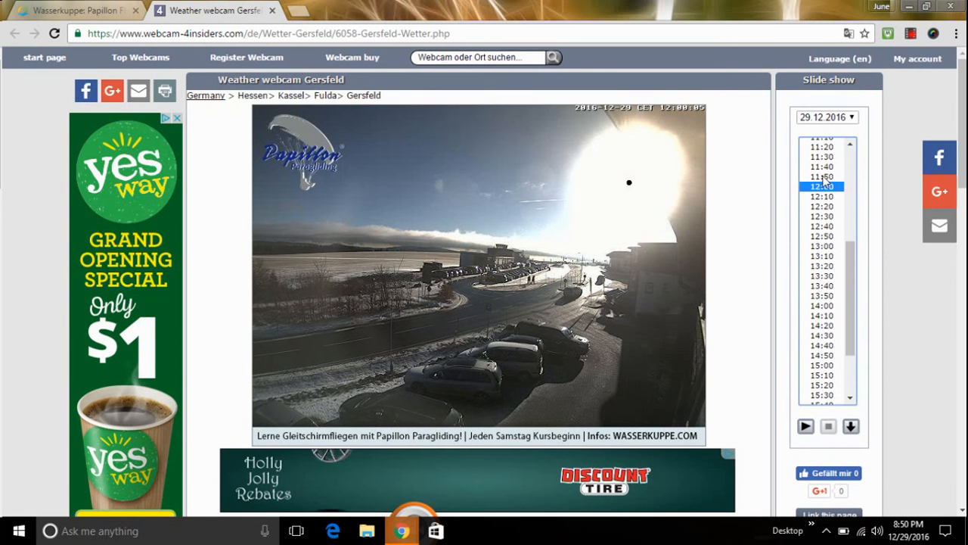
pyautogui.click(823, 145)
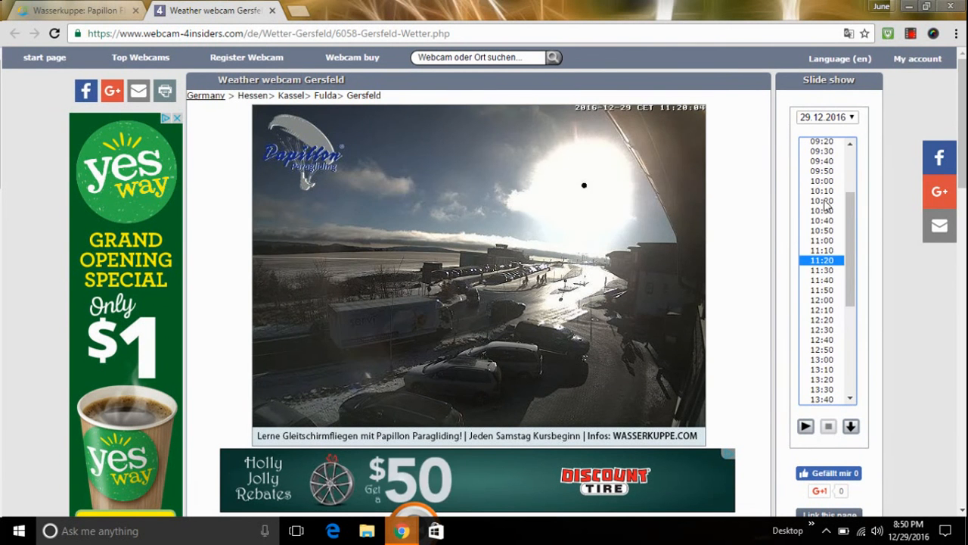
pyautogui.click(820, 230)
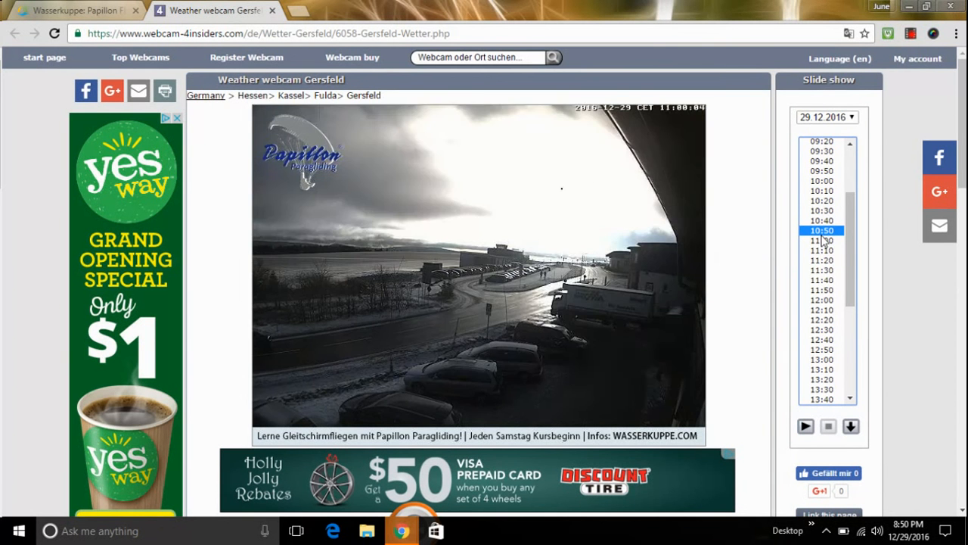
pyautogui.click(821, 210)
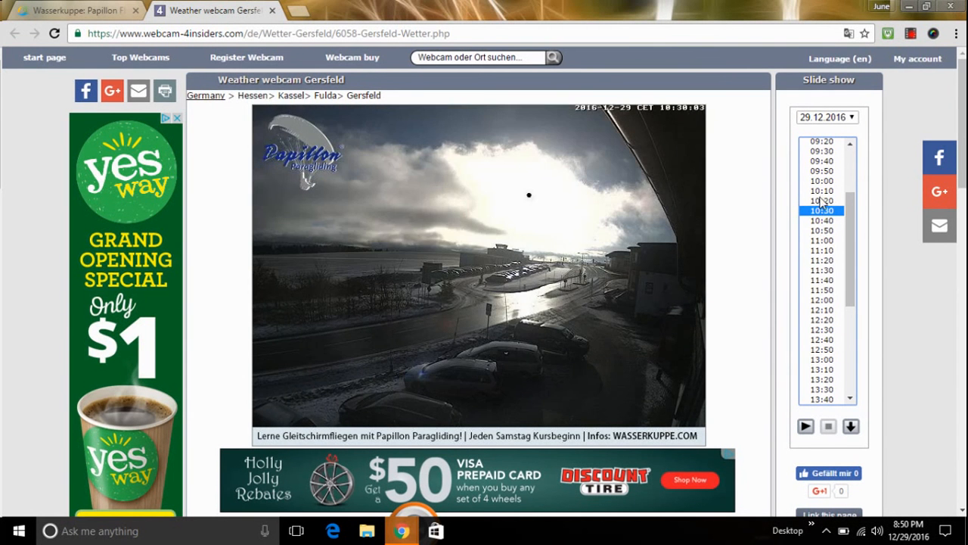
pyautogui.click(820, 190)
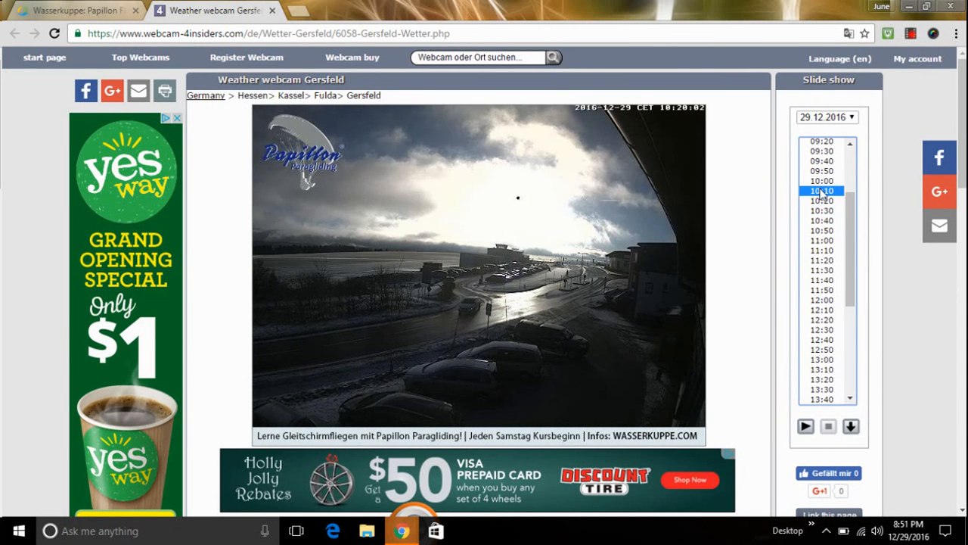
pyautogui.click(820, 171)
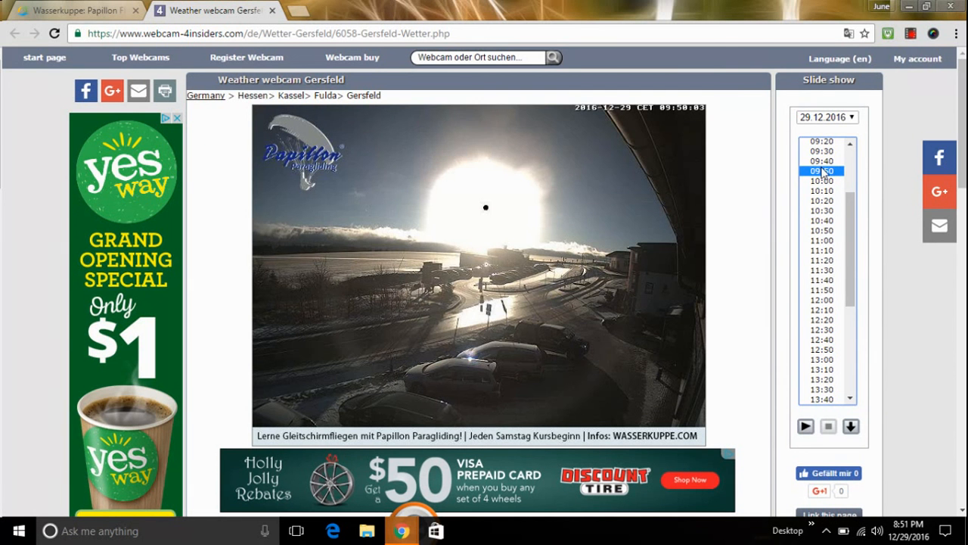
# Step: Continue back through the 09:40, 09:30, 09:10 and 08:50 snapshots, then leave for the Lookr Wasserkuppe page
pyautogui.click(820, 161)
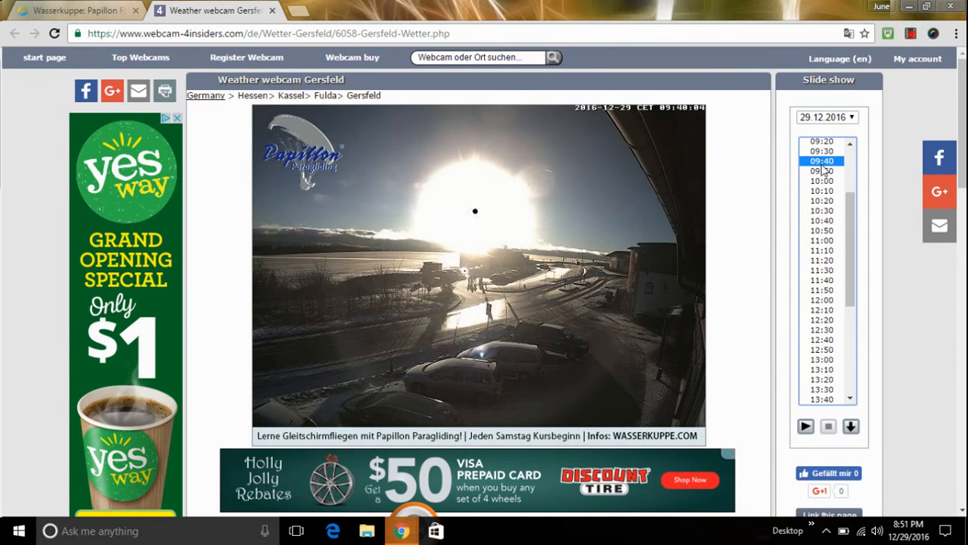
pyautogui.click(850, 143)
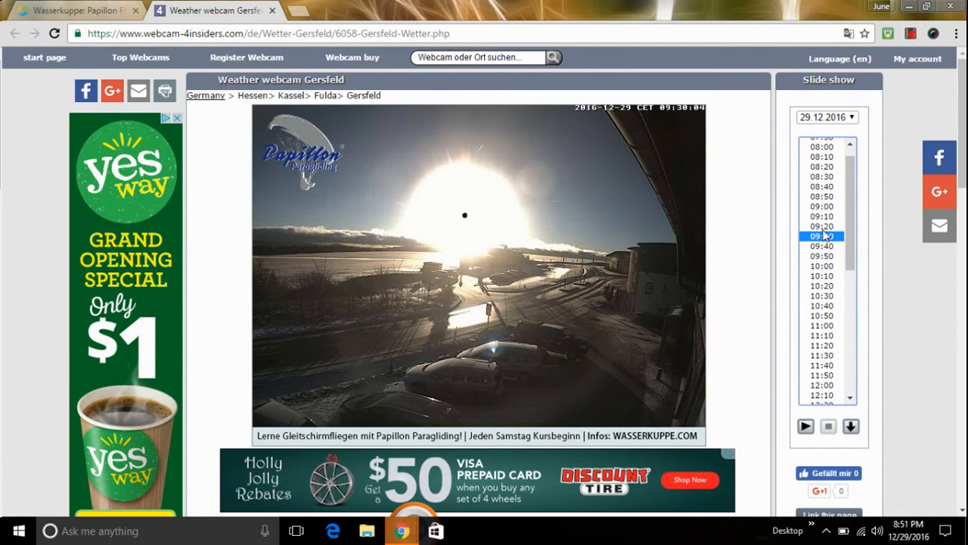
pyautogui.click(820, 217)
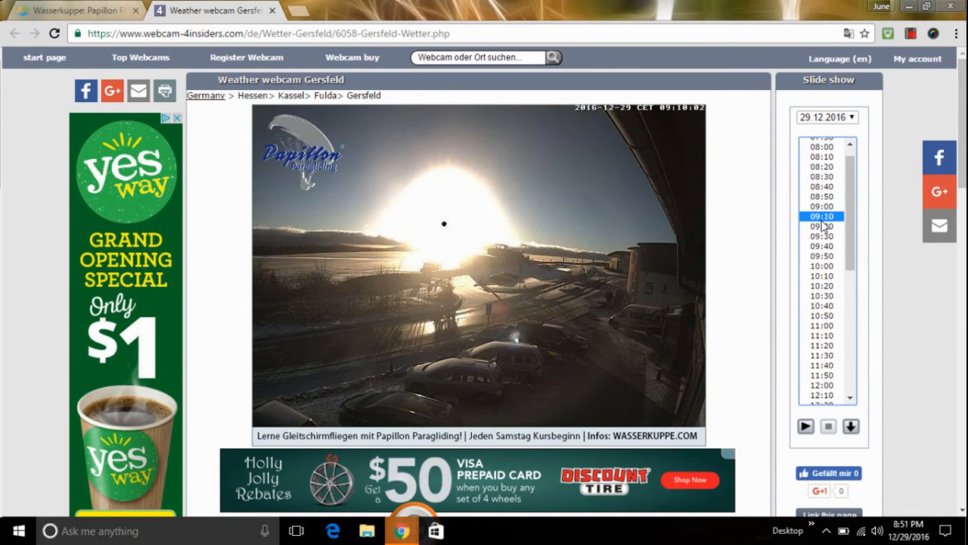
pyautogui.click(822, 196)
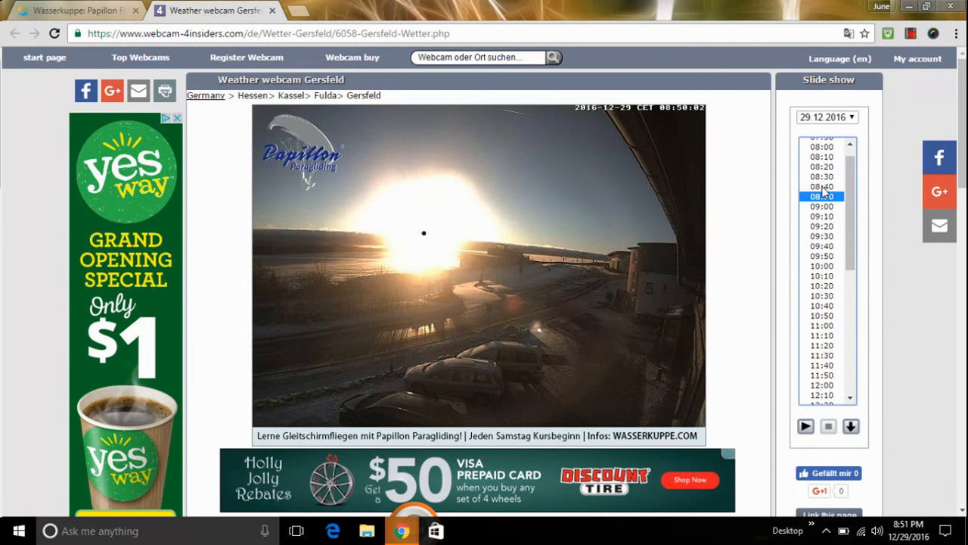
pyautogui.click(823, 166)
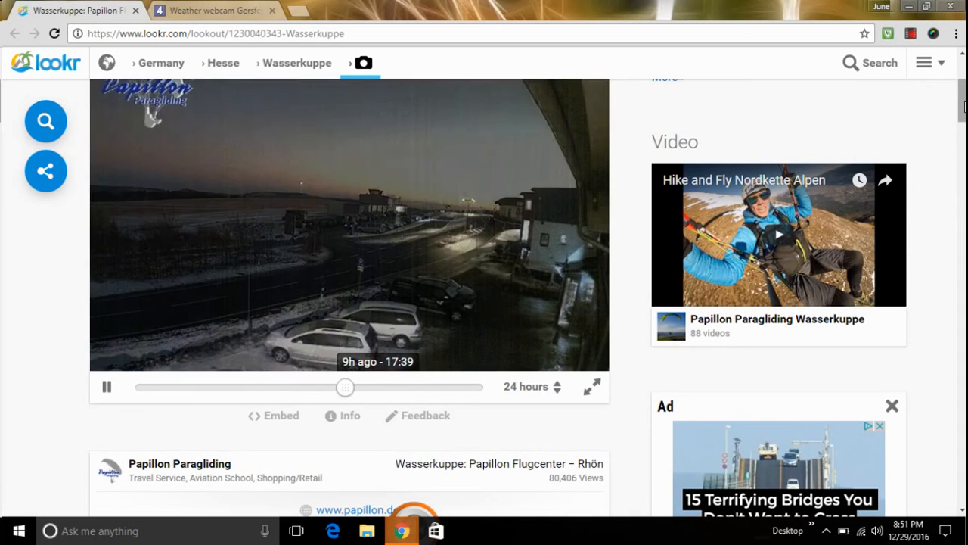
# Step: Pause the Wasserkuppe 24-hour timelapse player and switch it to fullscreen
pyautogui.scroll(3)
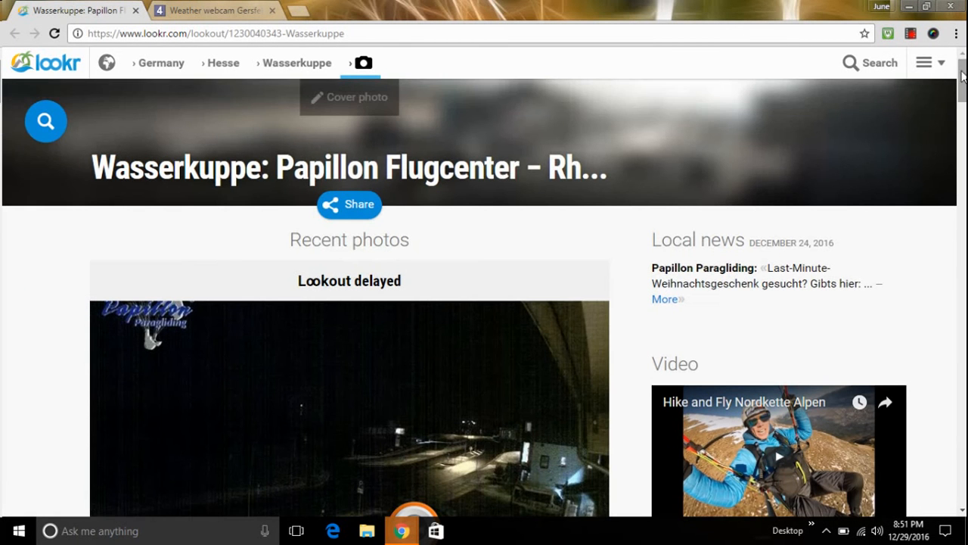
pyautogui.scroll(-3)
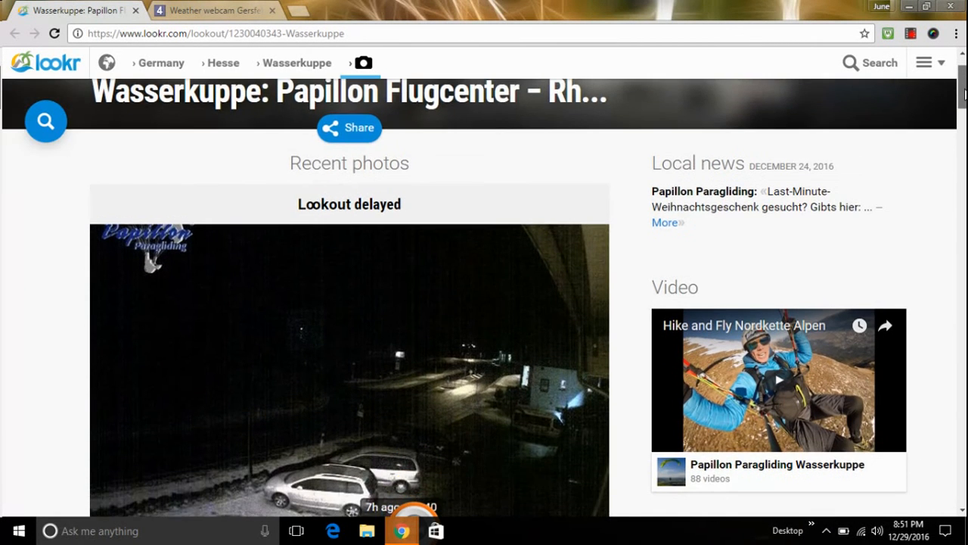
pyautogui.scroll(-3)
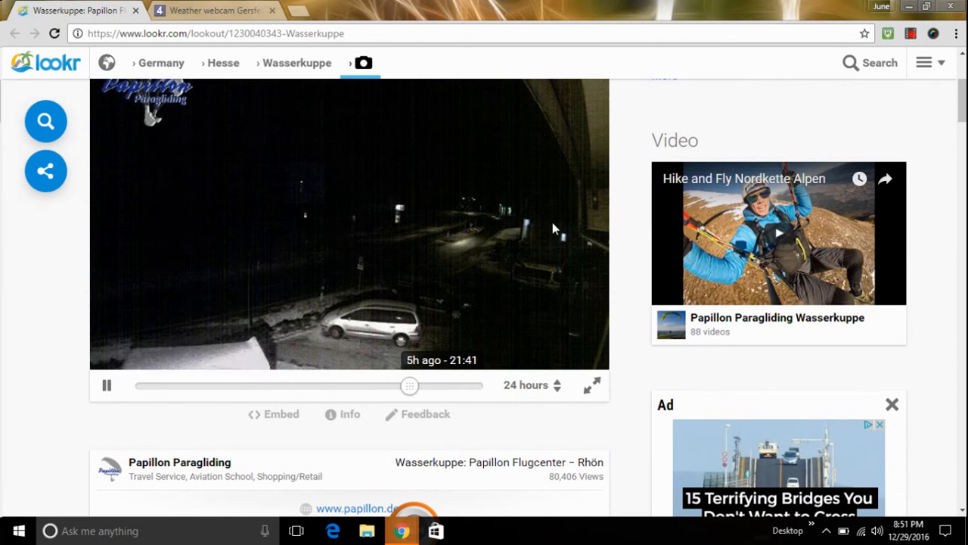
pyautogui.click(106, 386)
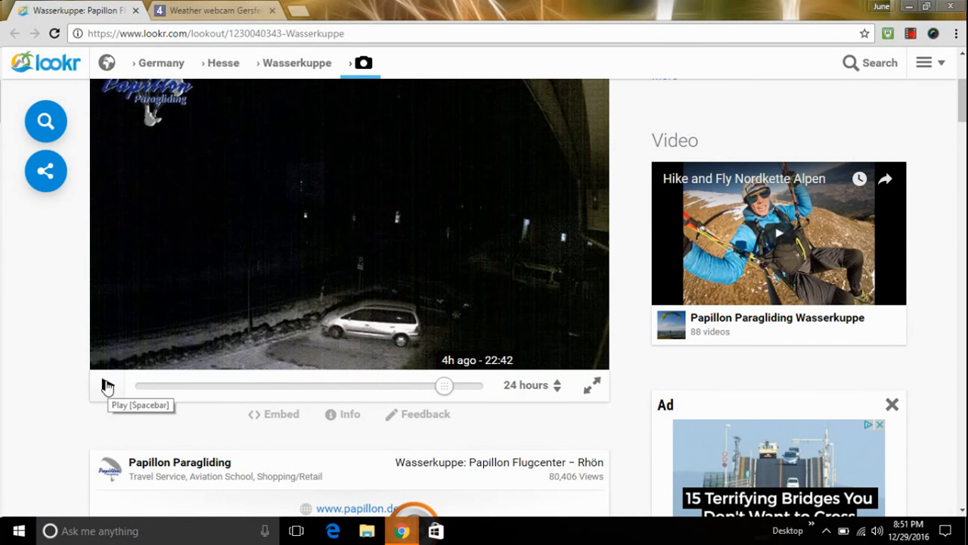
pyautogui.moveTo(593, 386)
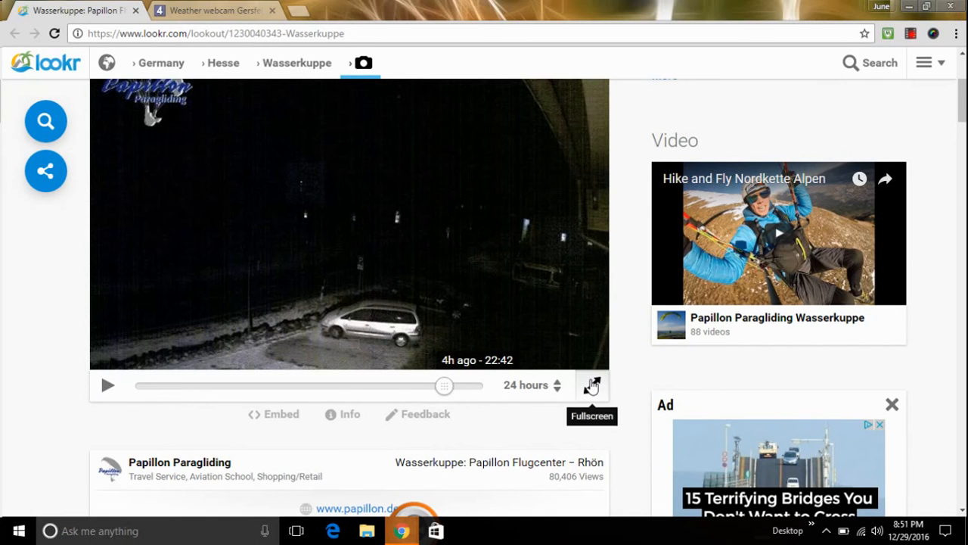
pyautogui.click(593, 385)
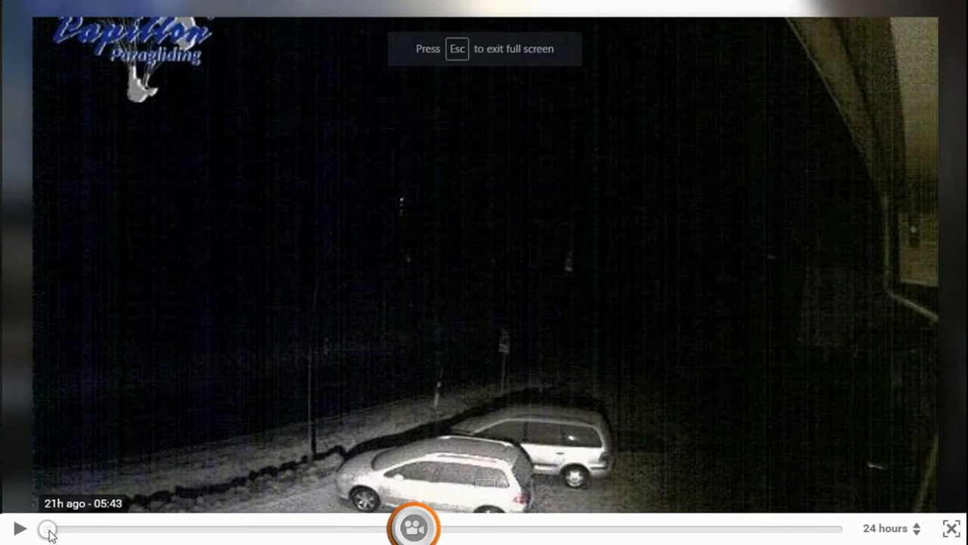
# Step: Play the fullscreen timelapse, scrub the timeline back to the 09:44 frame and resume playback
pyautogui.click(20, 528)
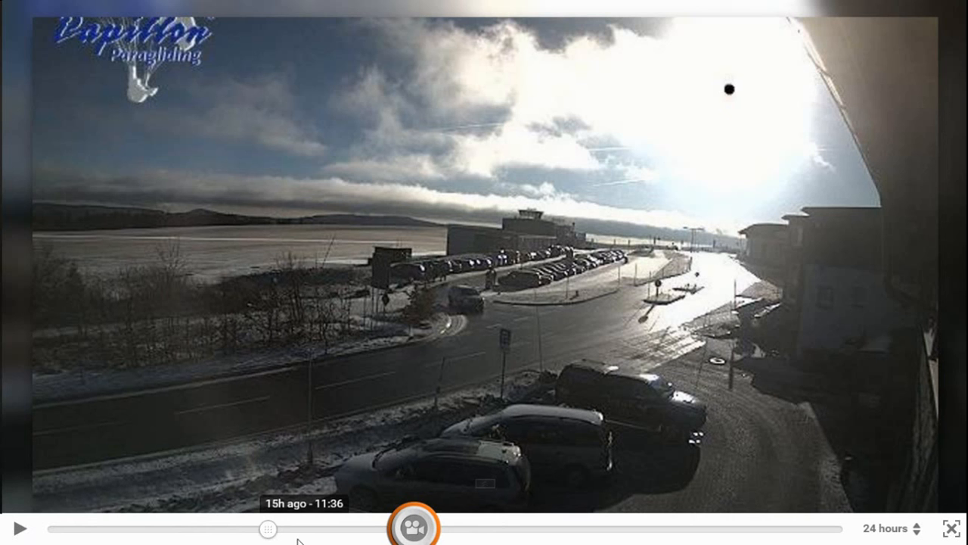
pyautogui.moveTo(243, 532)
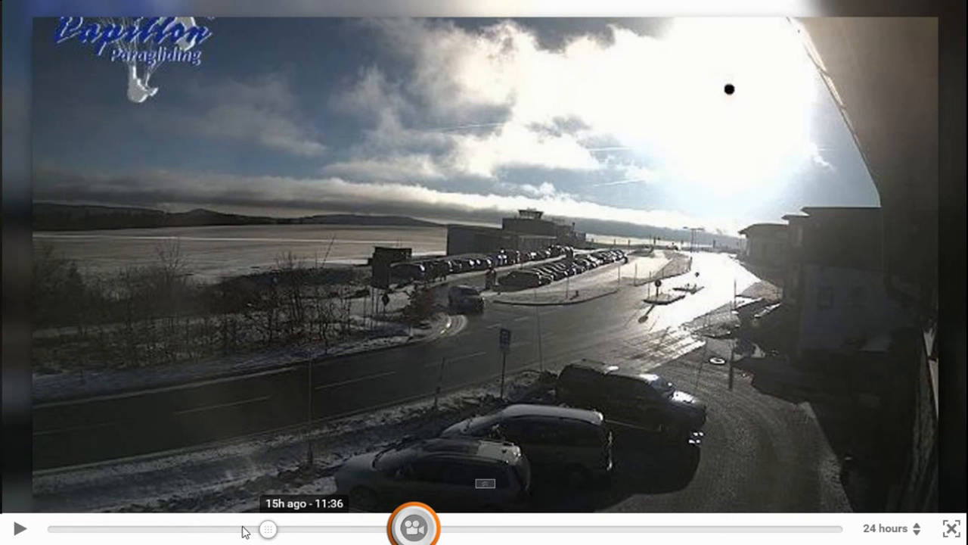
pyautogui.moveTo(269, 529); pyautogui.dragTo(224, 529)
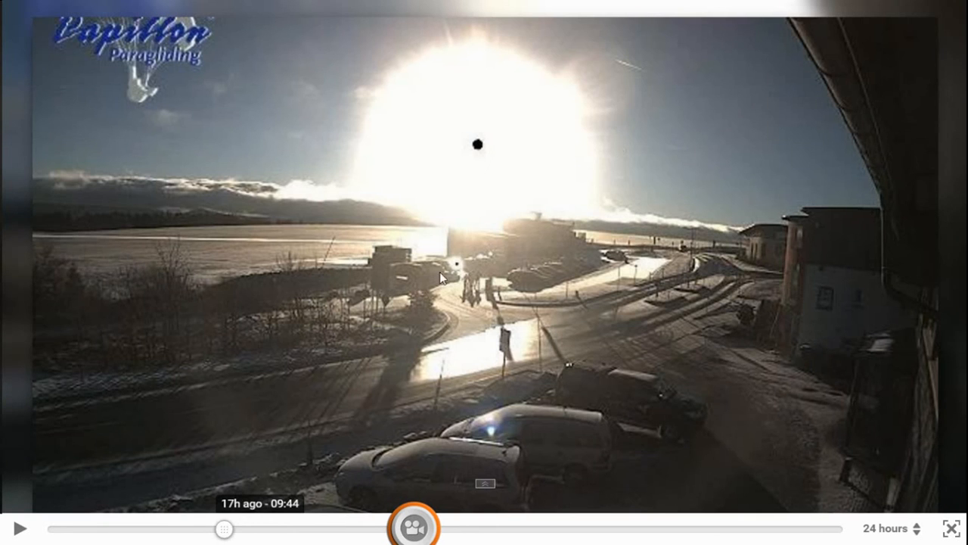
pyautogui.moveTo(597, 63)
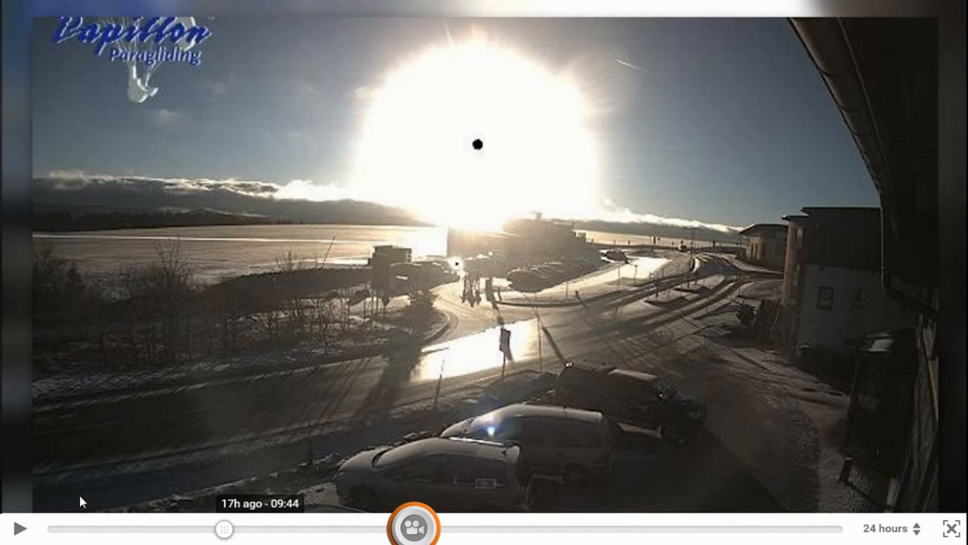
pyautogui.click(21, 526)
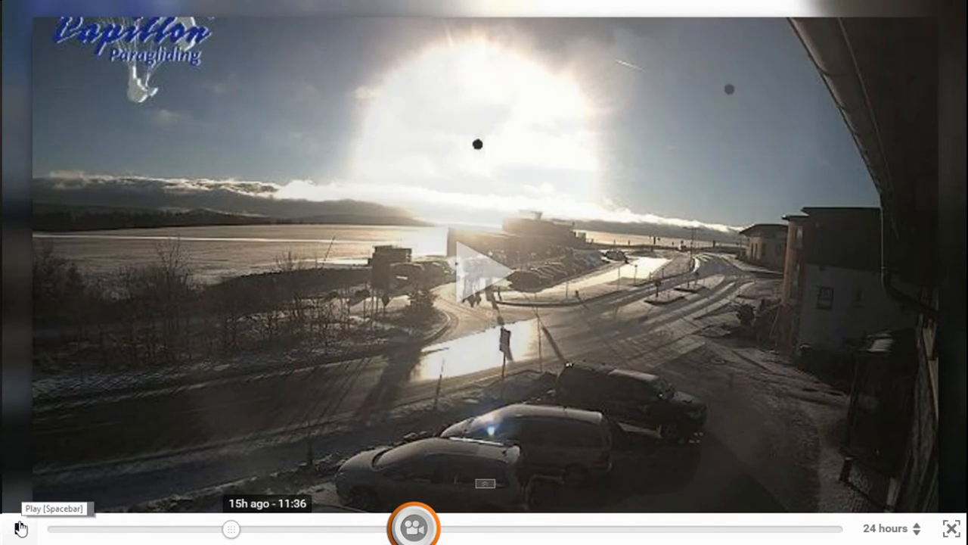